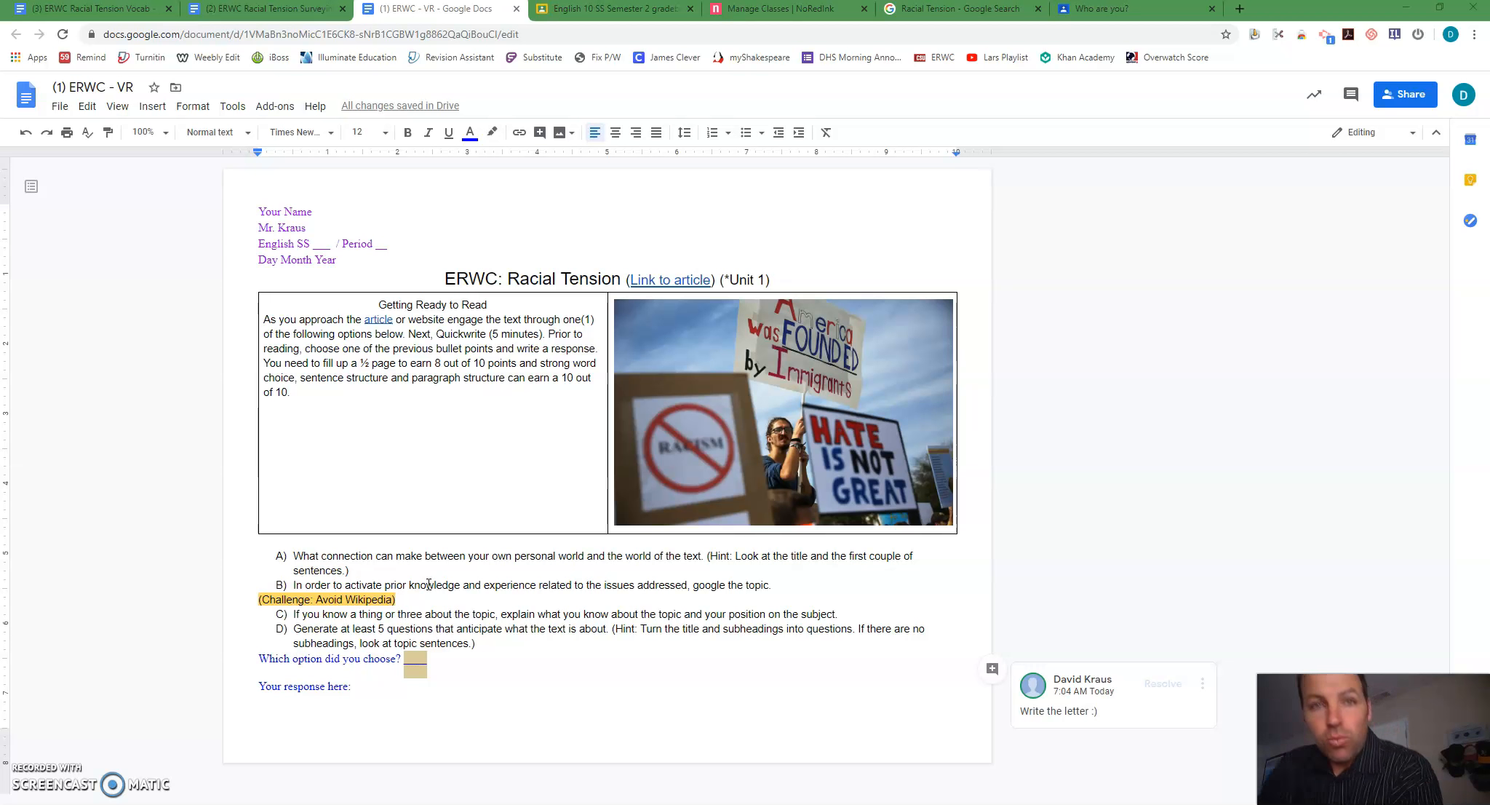
mouse_move(423, 473)
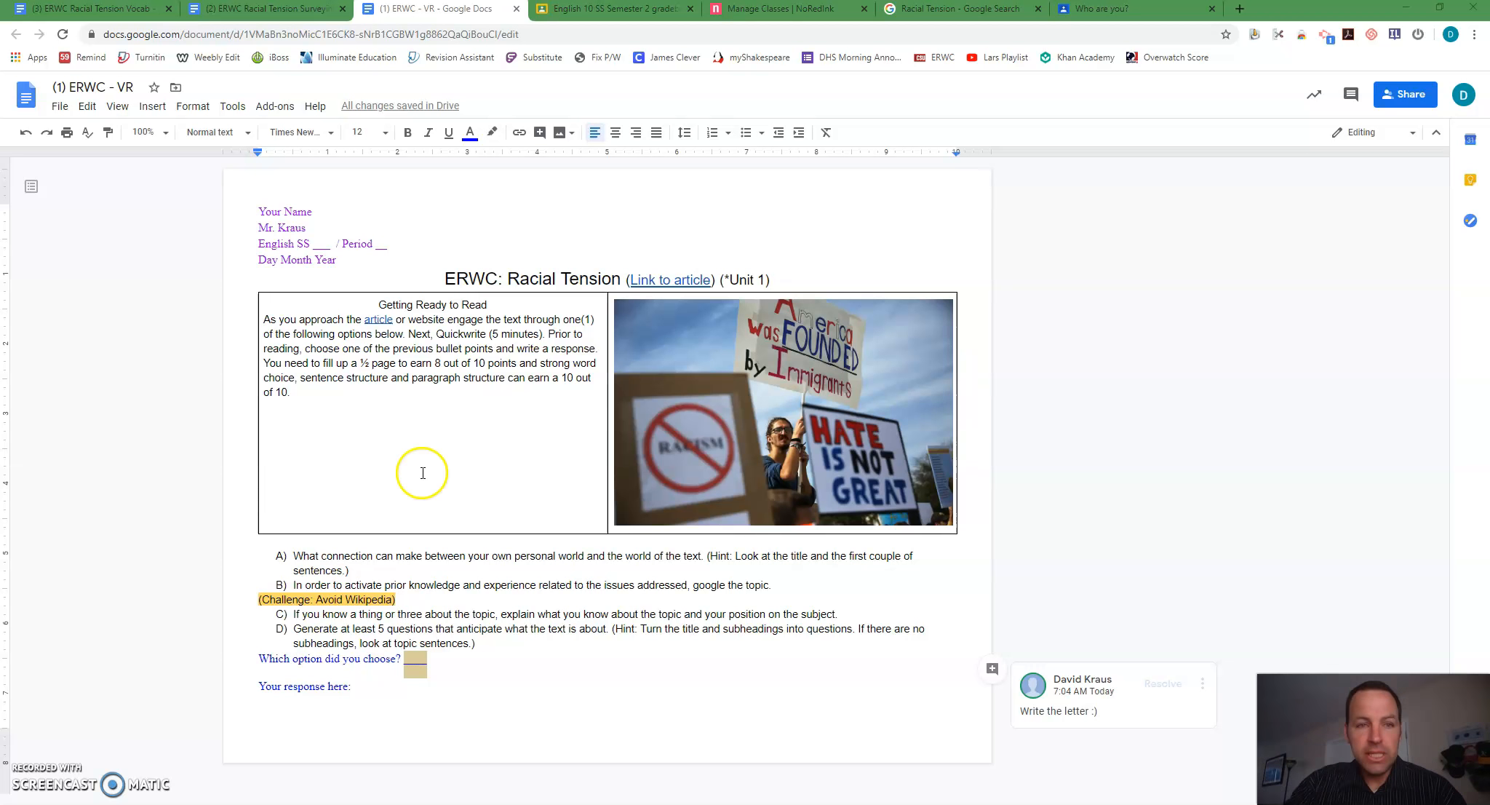
mouse_move(454, 280)
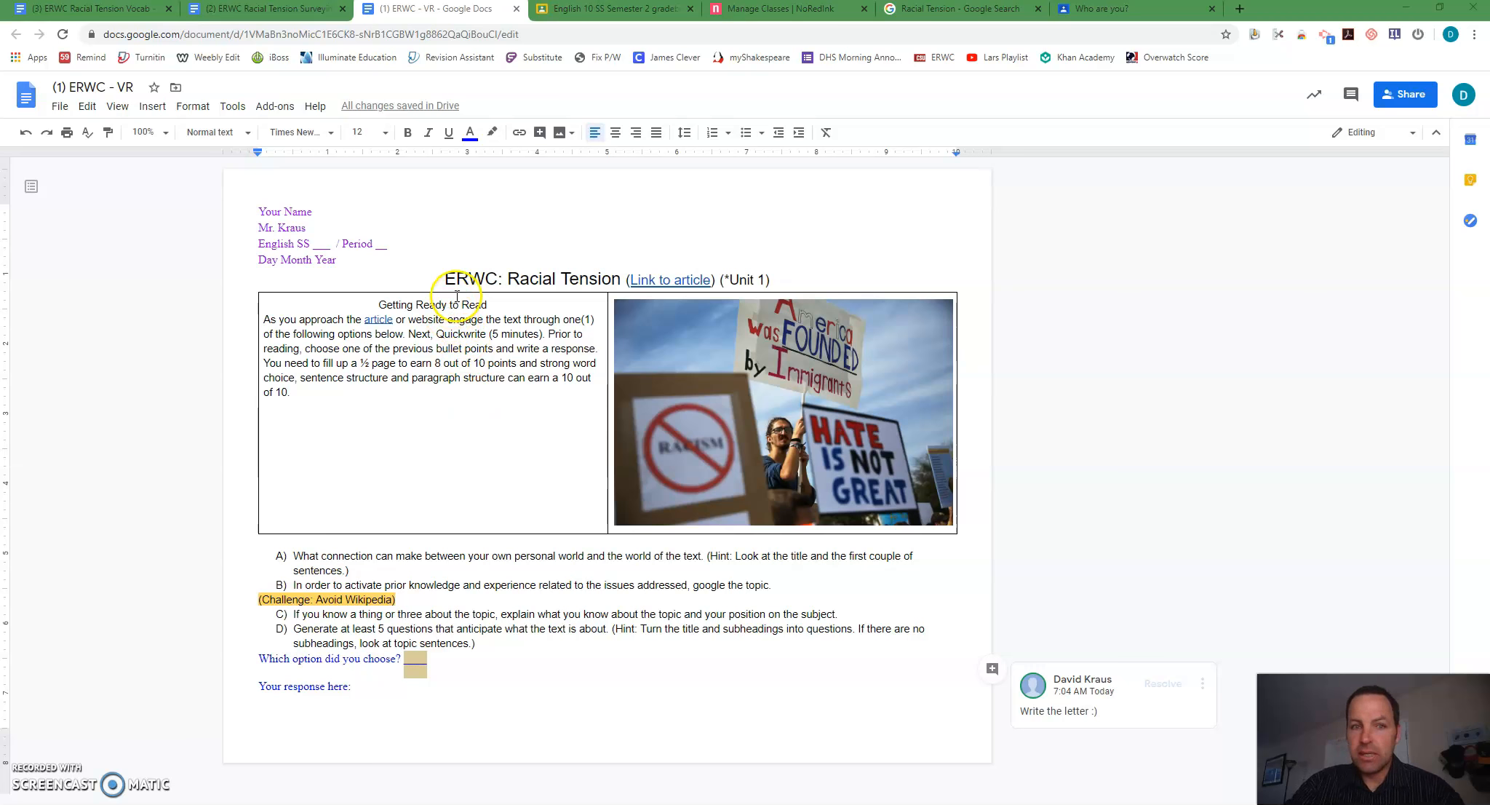
mouse_move(497, 380)
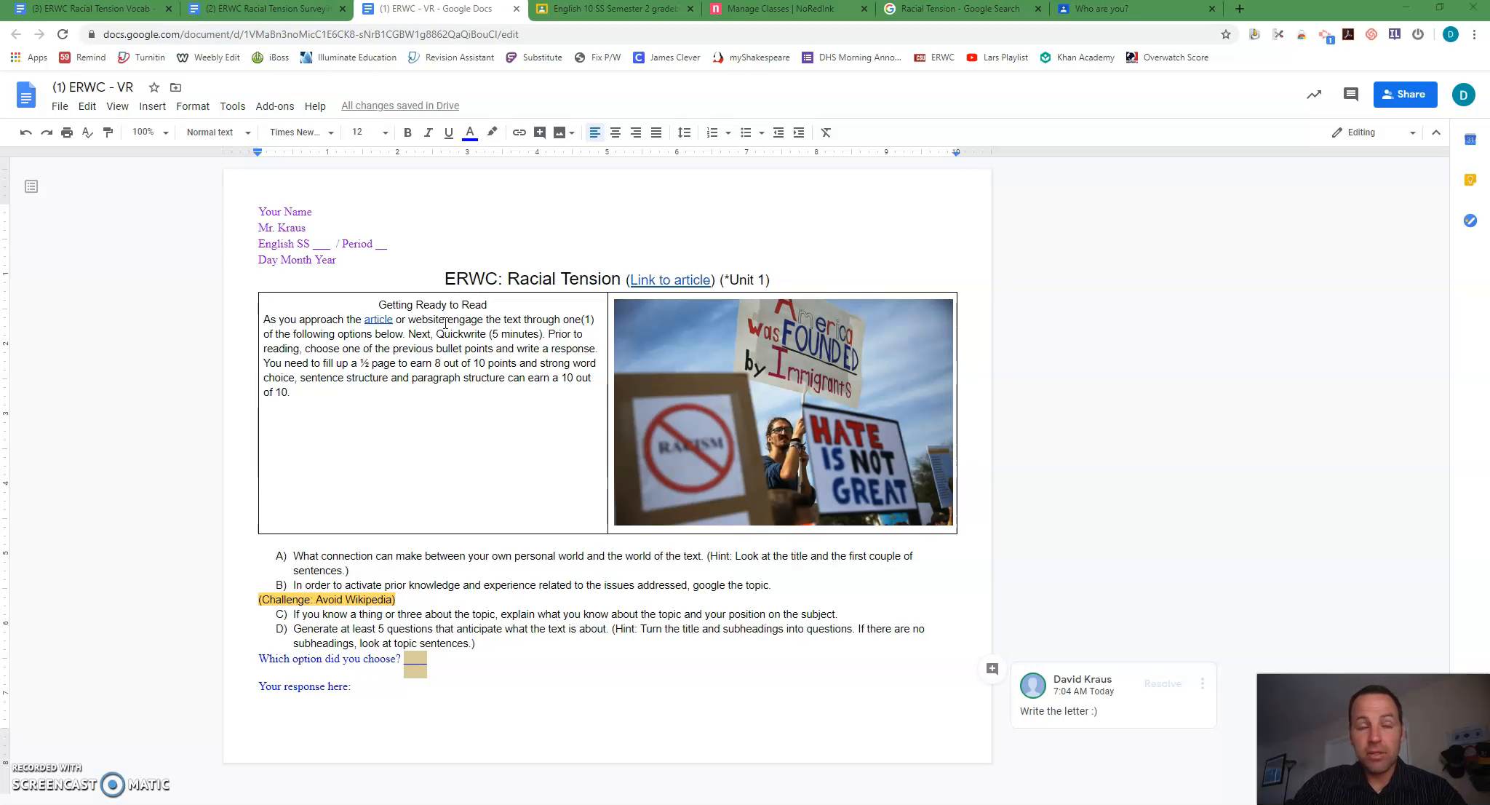
mouse_move(444, 322)
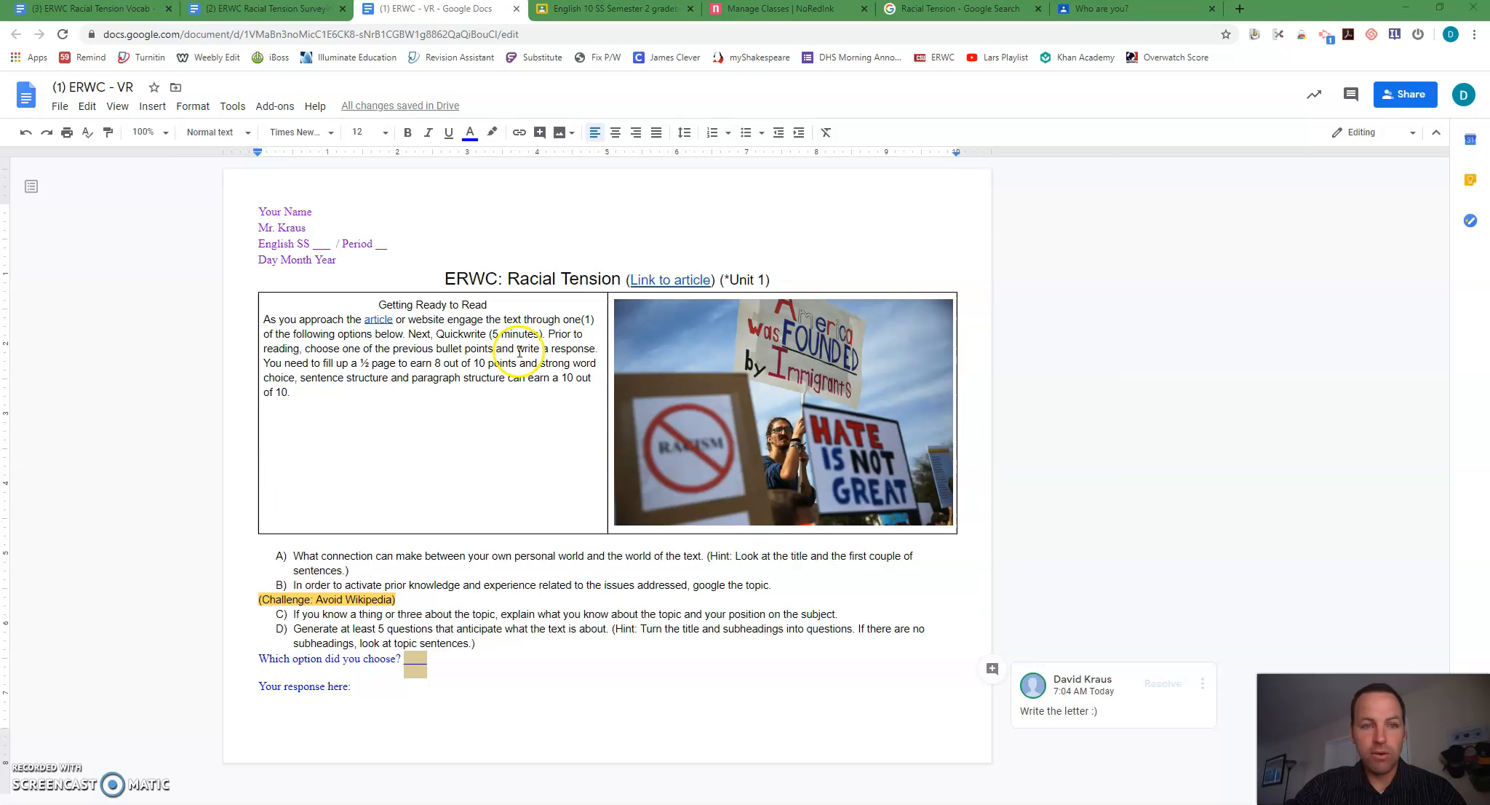
mouse_move(494, 266)
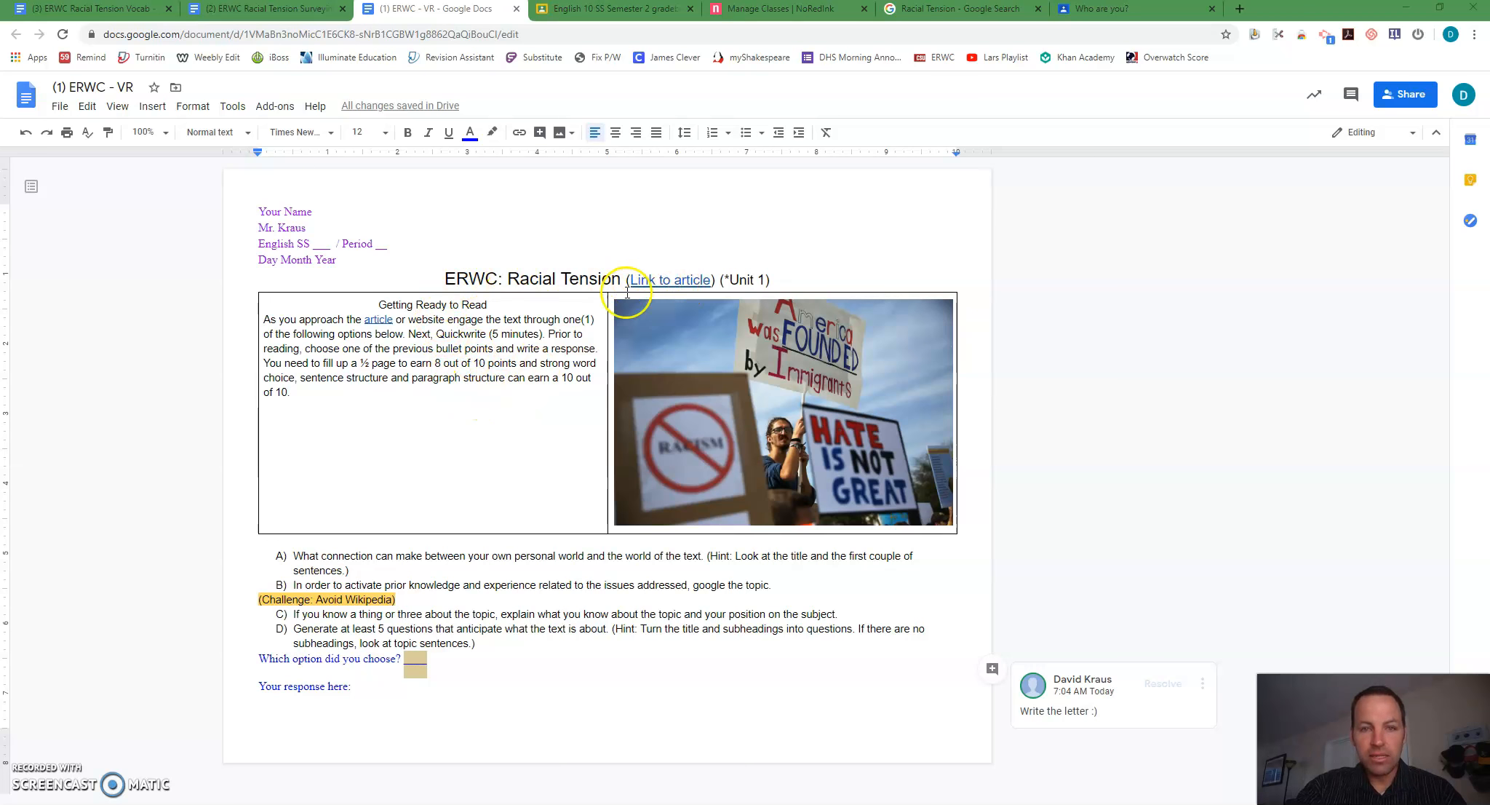
mouse_move(533, 340)
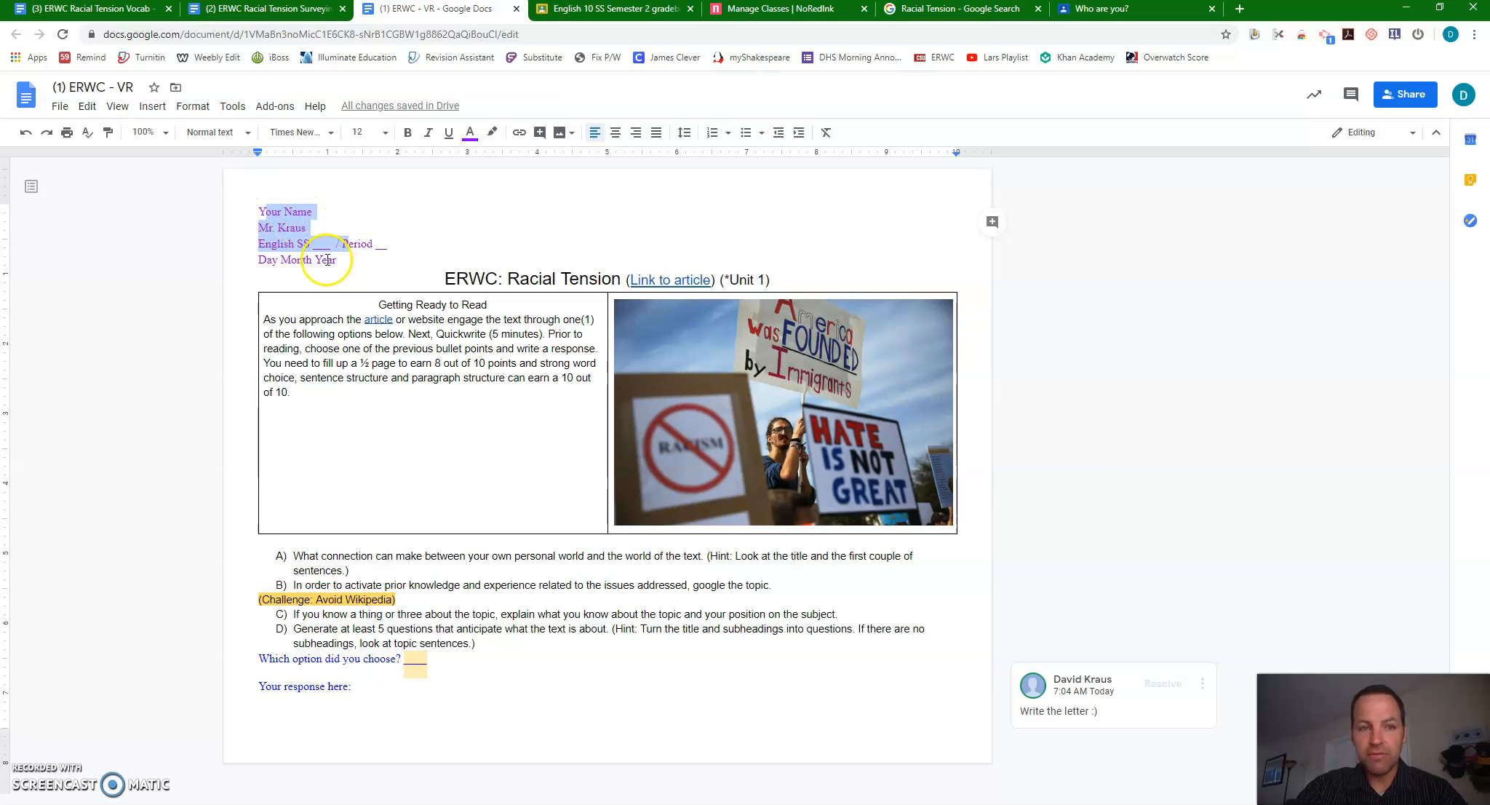
- Highlight 'Next, Quickwrite (5 minutes)' and switch to the Surveying the Text assignment
click(296, 243)
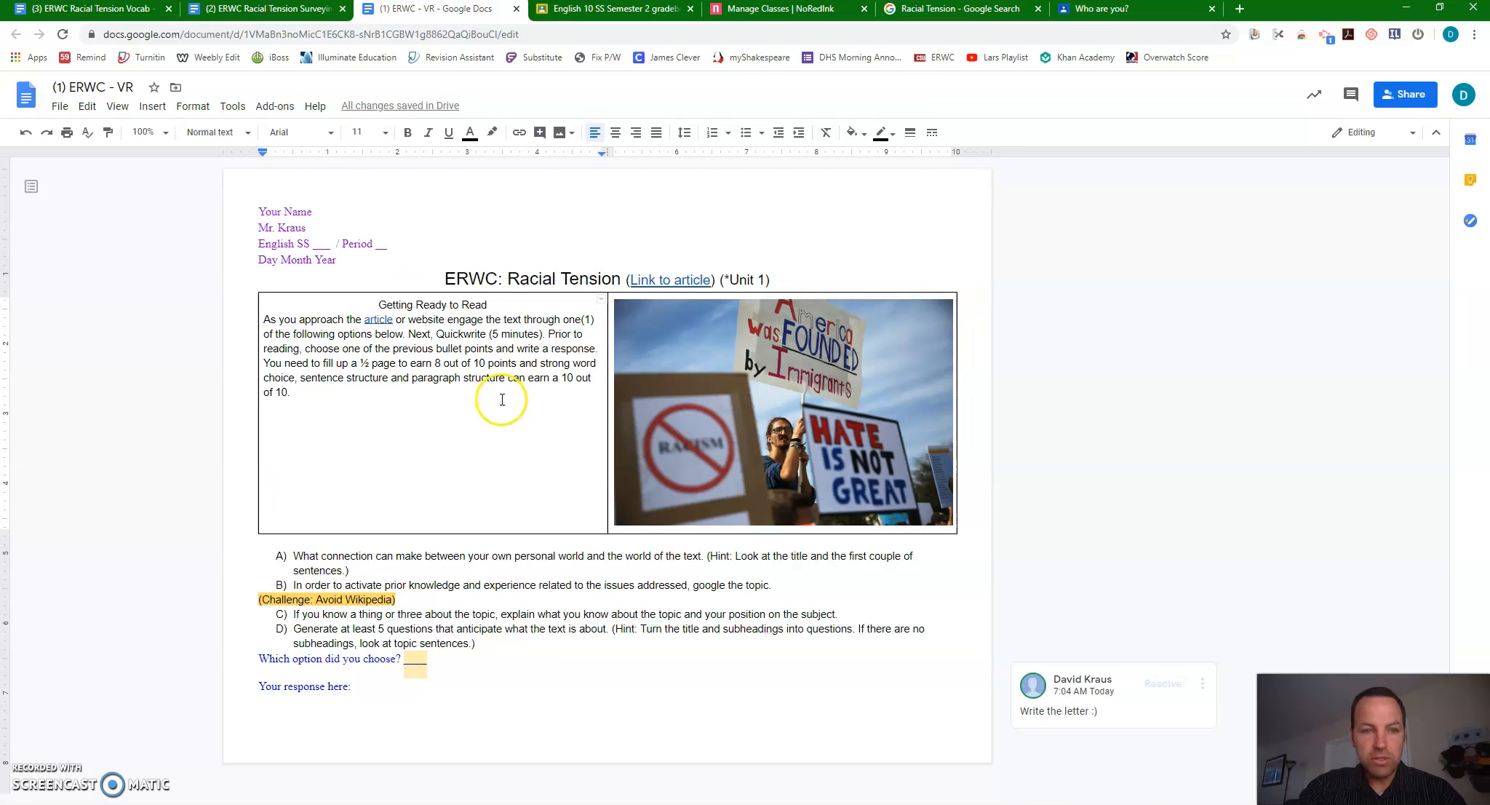
mouse_move(441, 439)
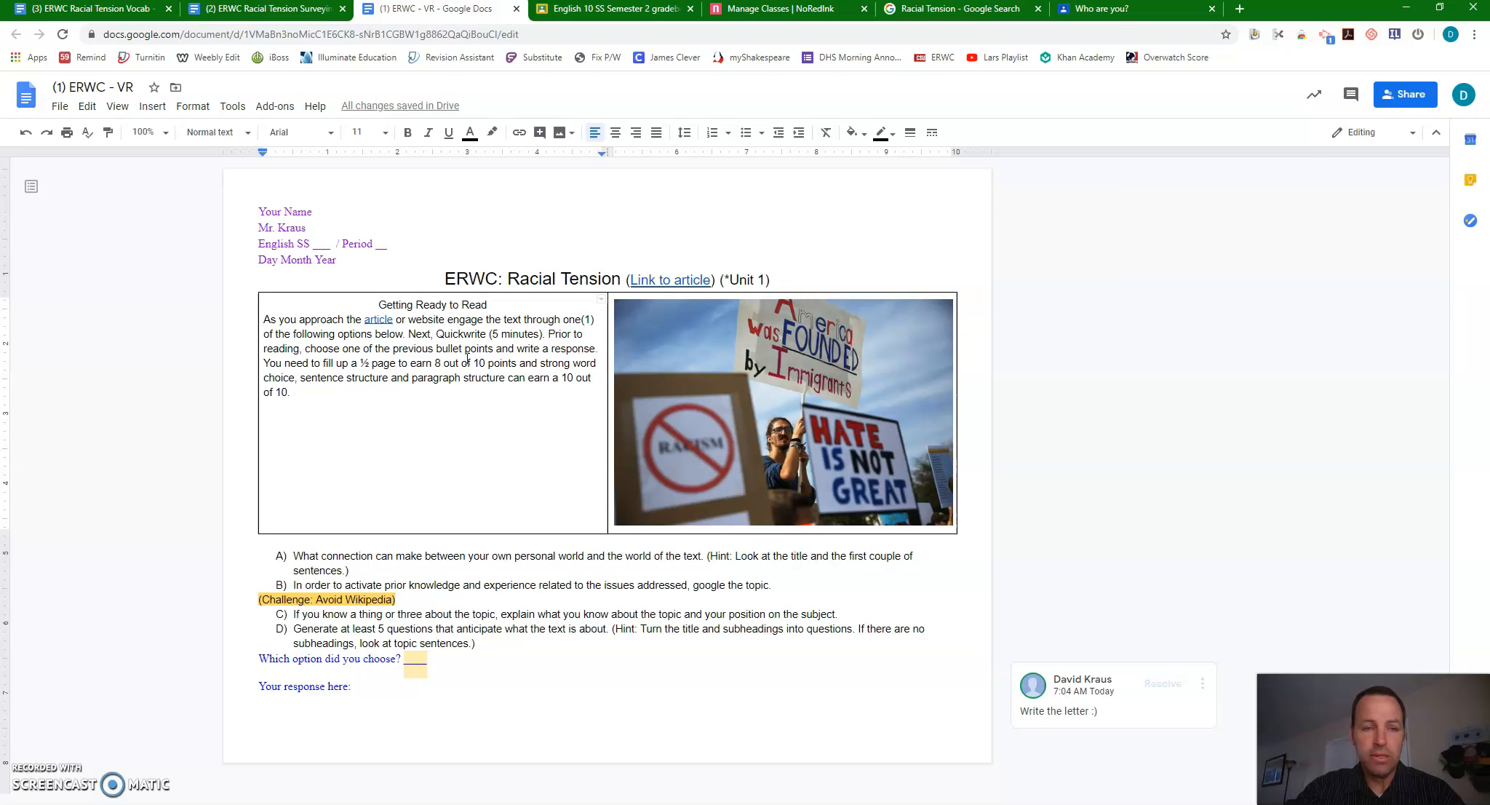
mouse_move(406, 448)
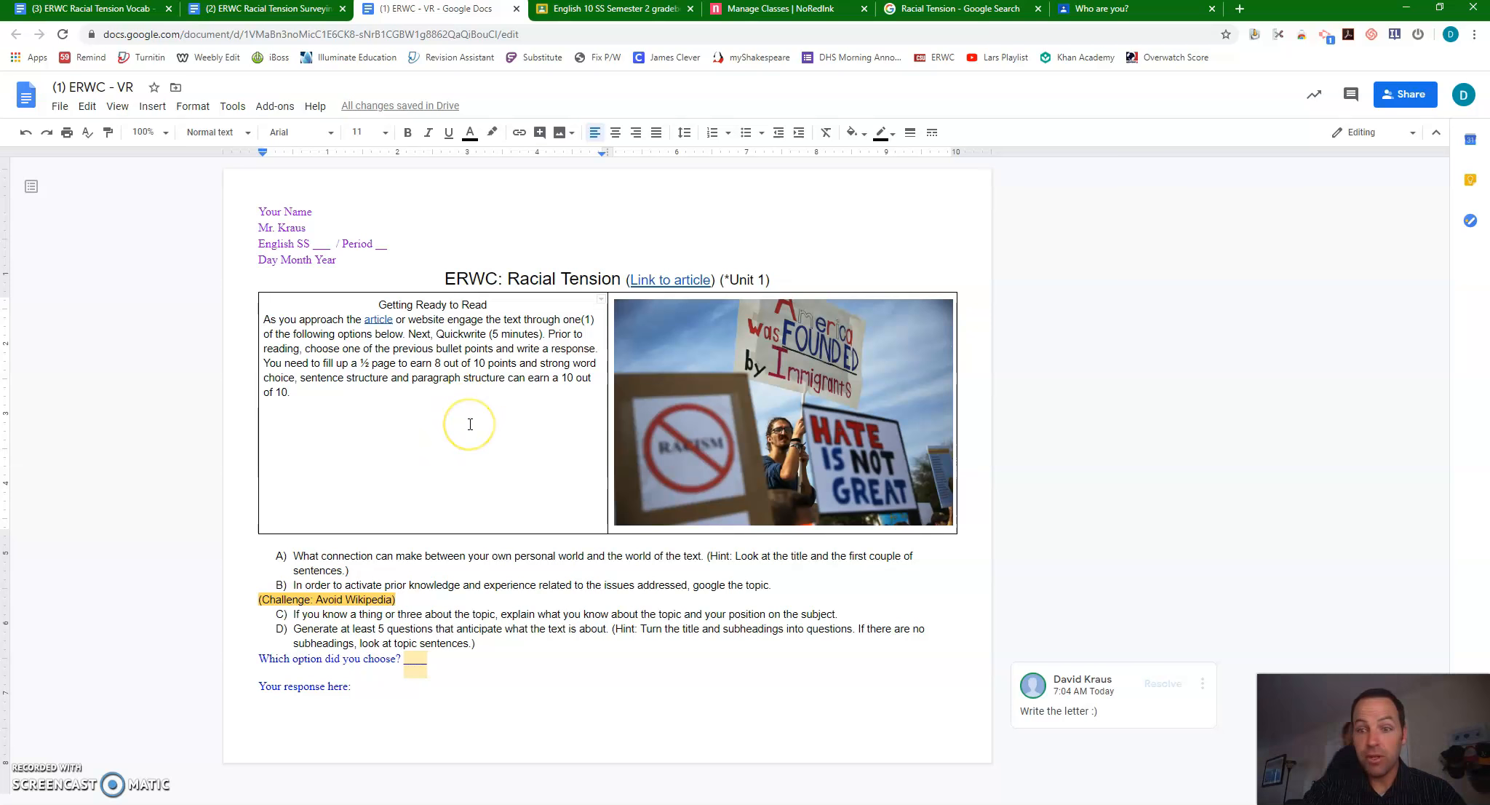
mouse_move(427, 470)
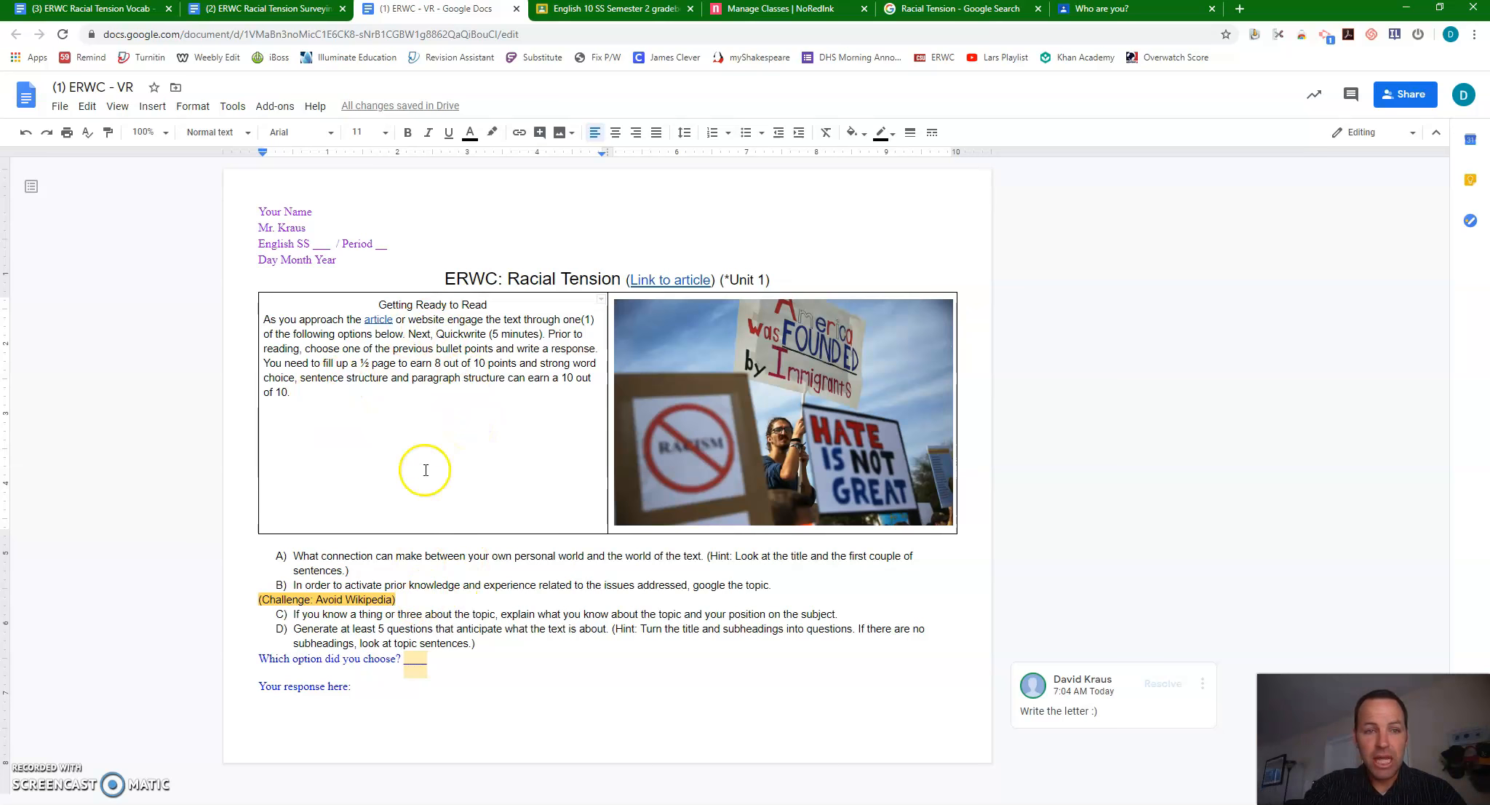
mouse_move(387, 644)
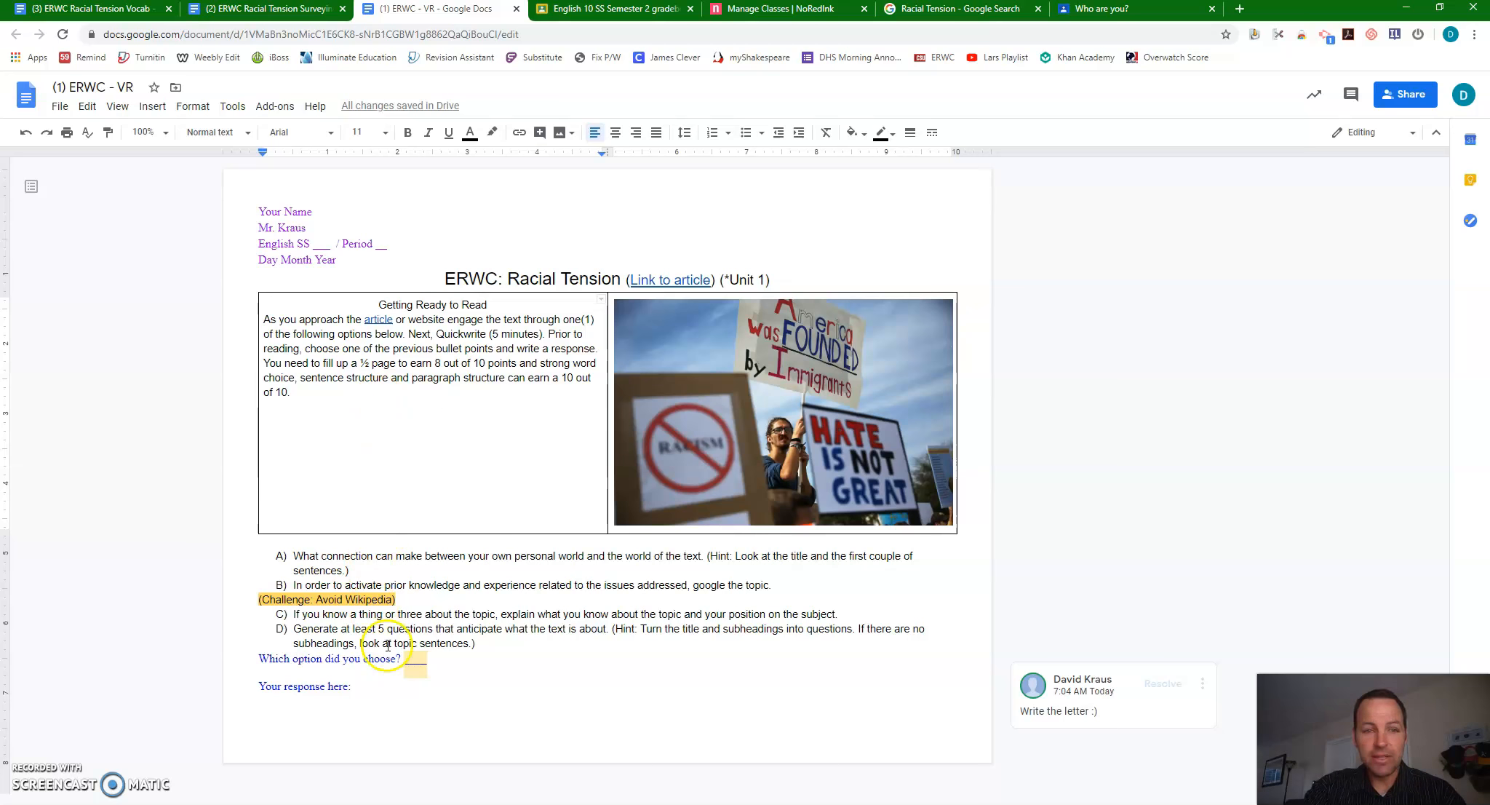
drag(408, 334, 541, 333)
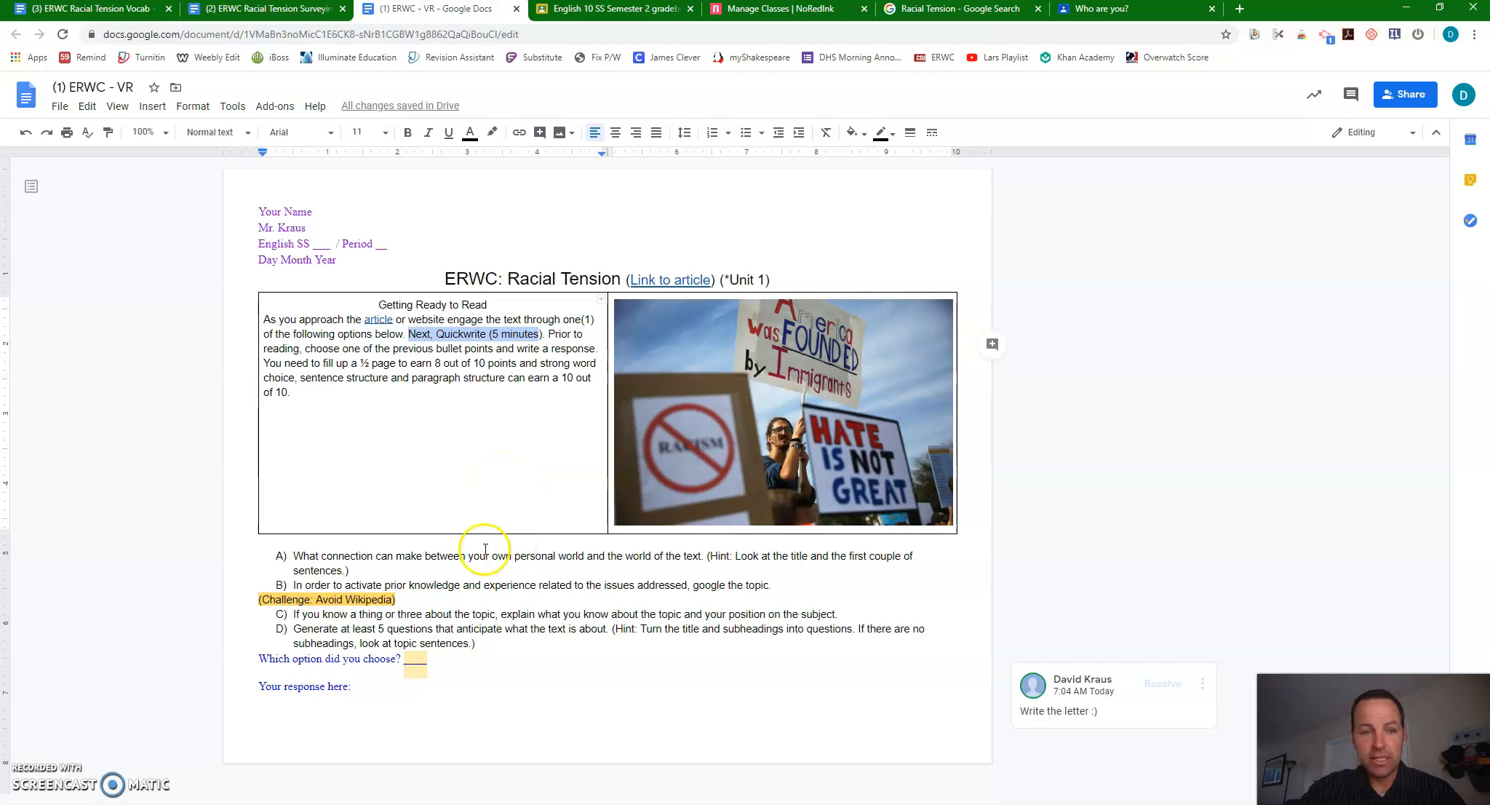
mouse_move(404, 555)
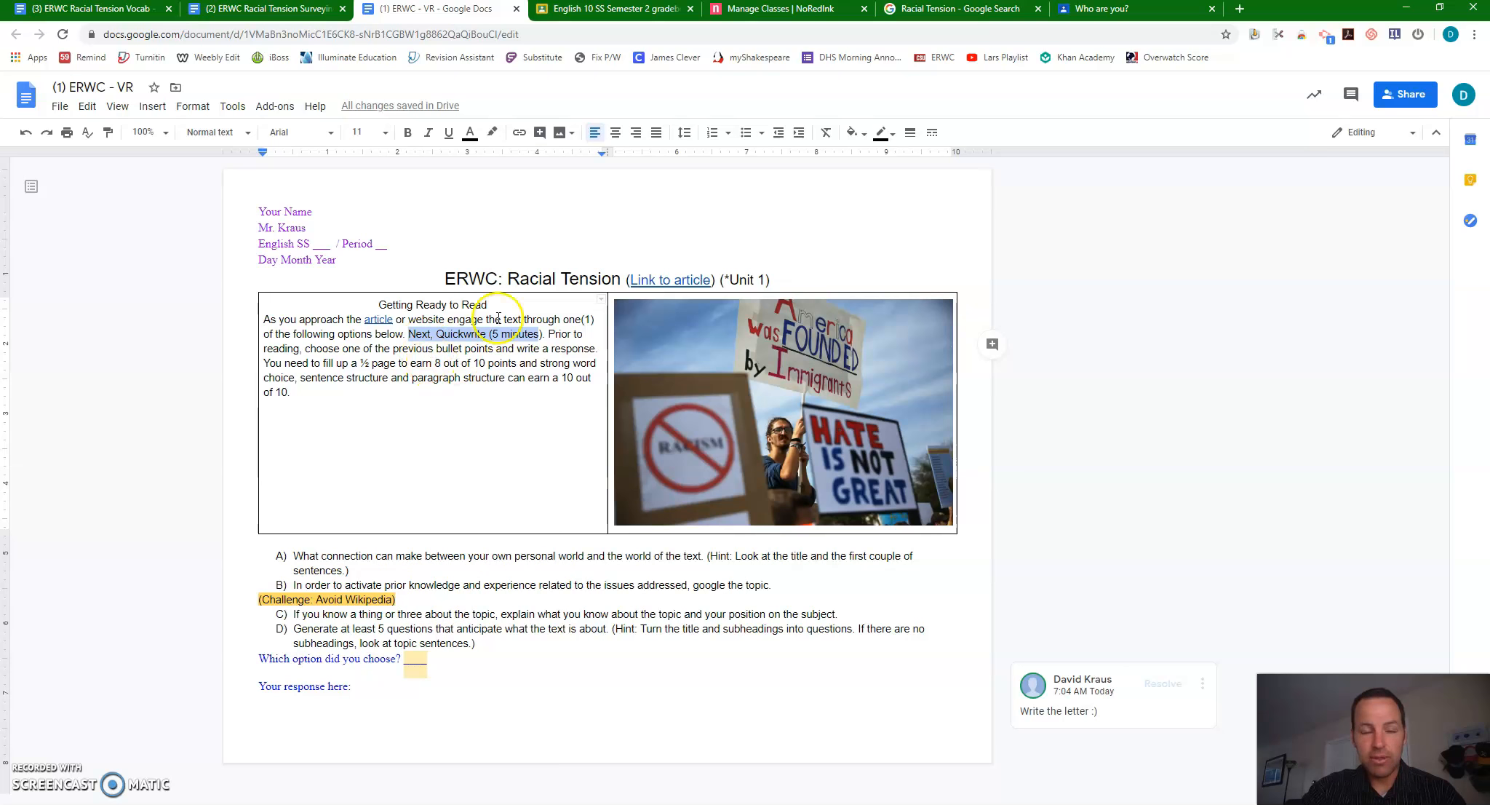
mouse_move(516, 242)
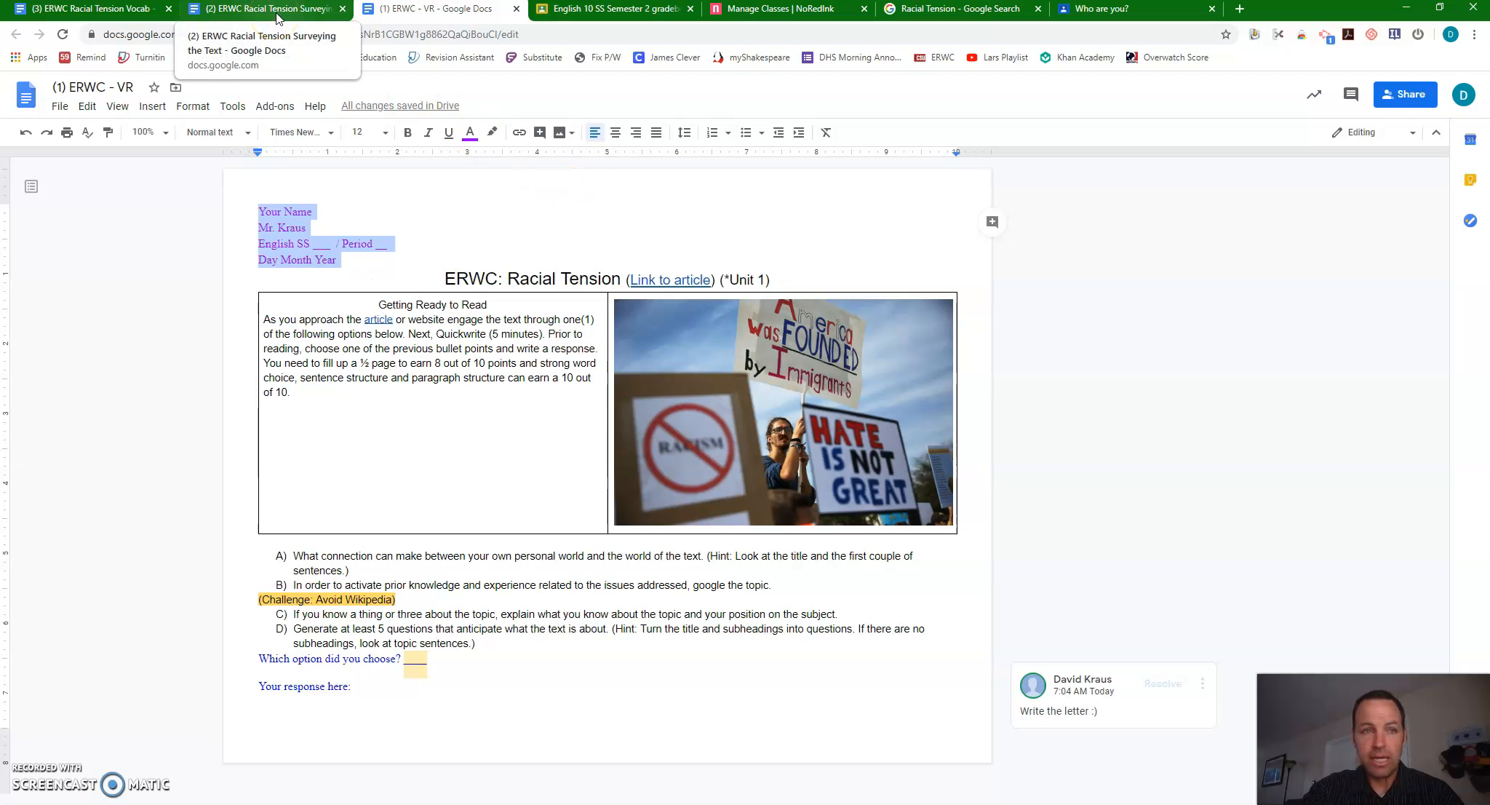
click(267, 9)
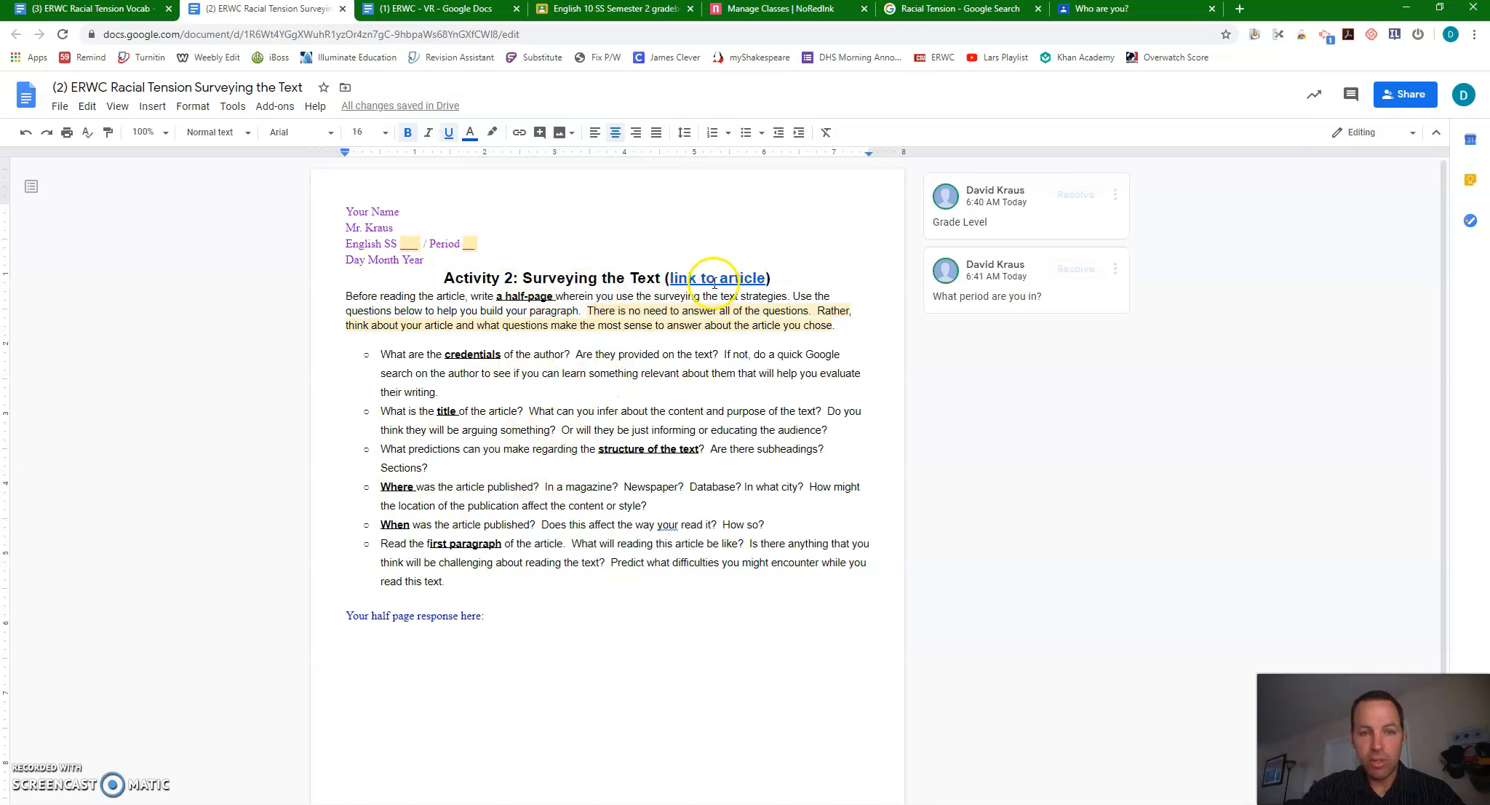
mouse_move(627, 312)
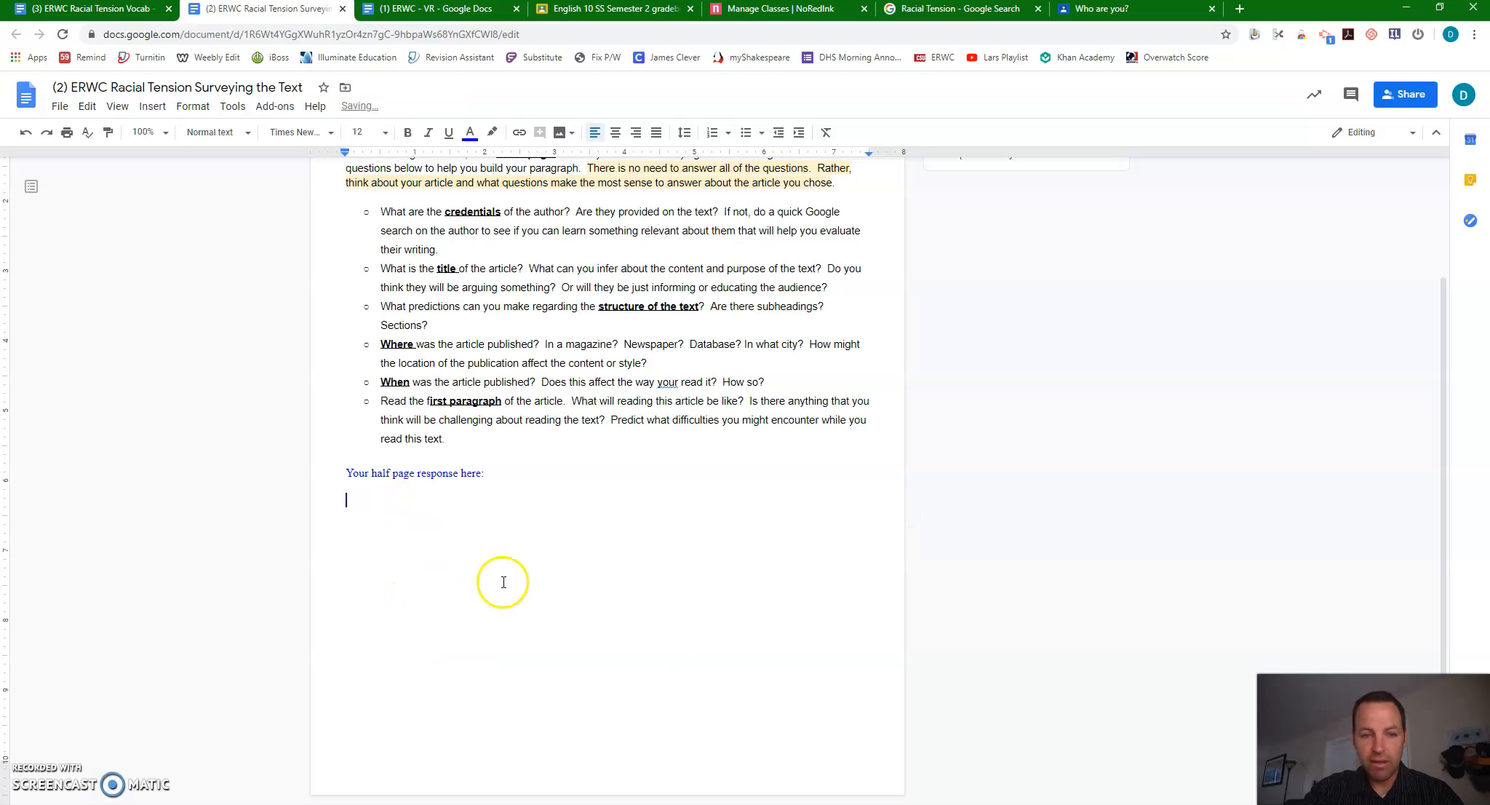
mouse_move(563, 601)
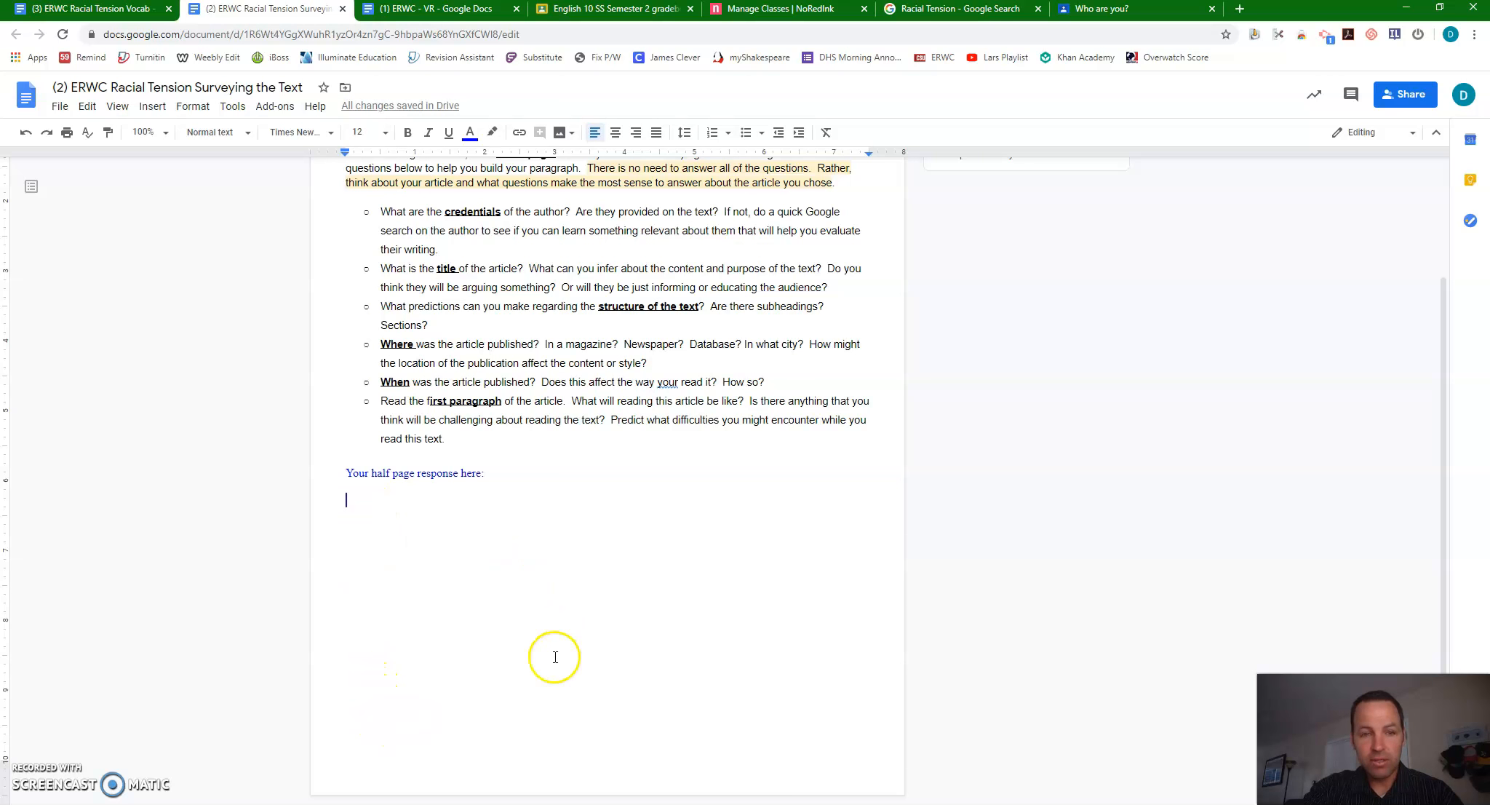
mouse_move(464, 510)
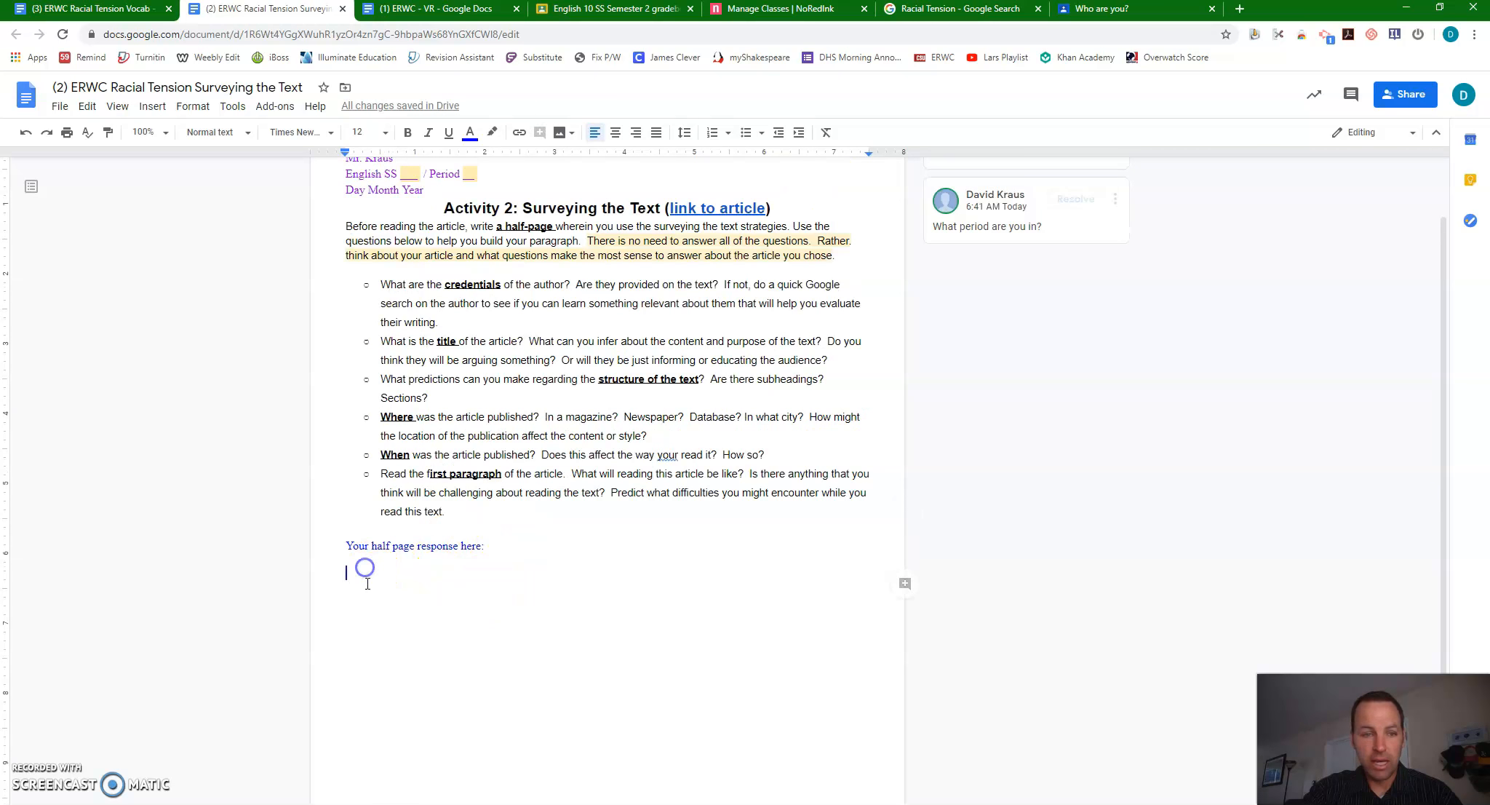
mouse_move(684, 566)
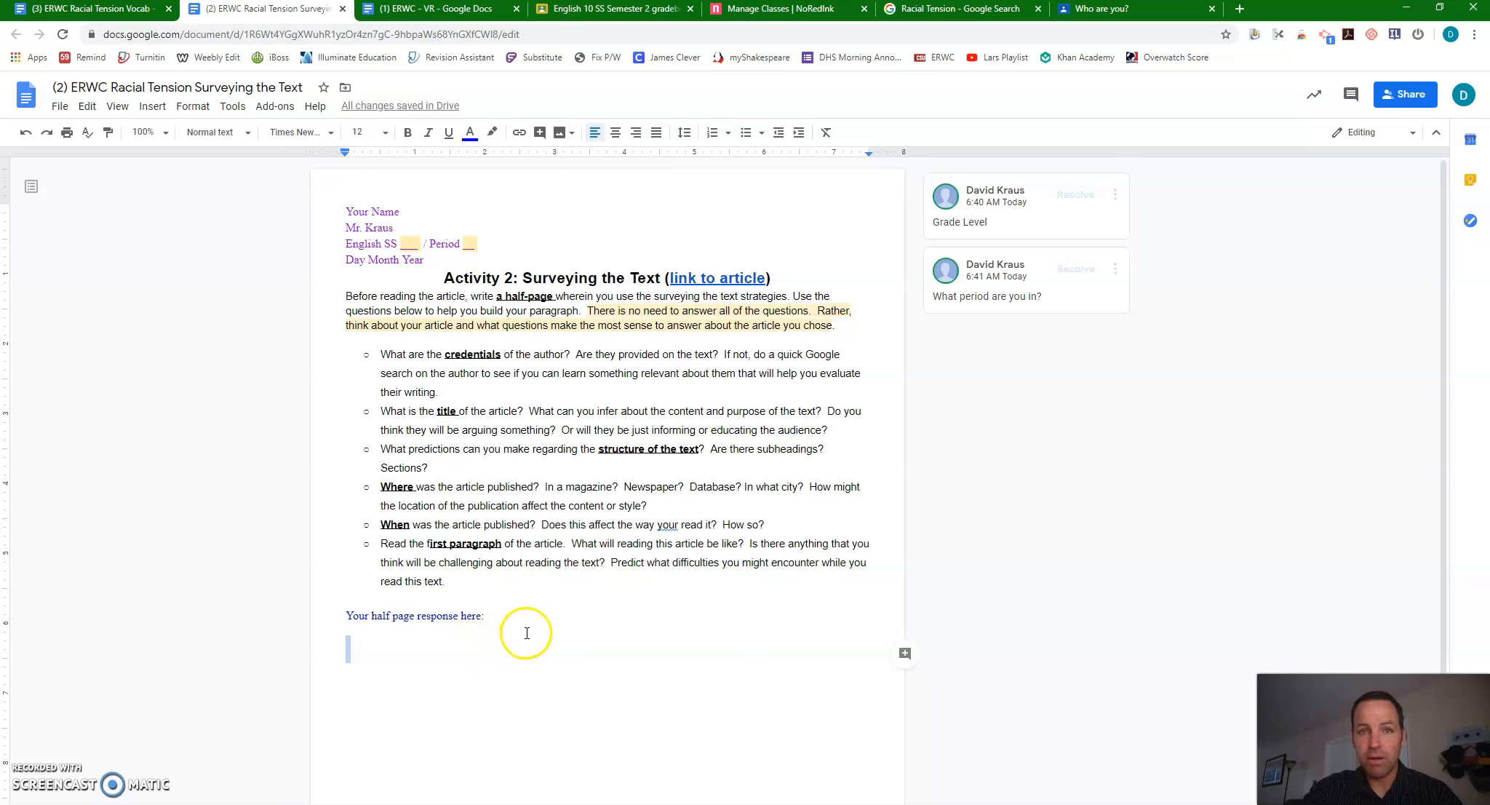
mouse_move(355, 57)
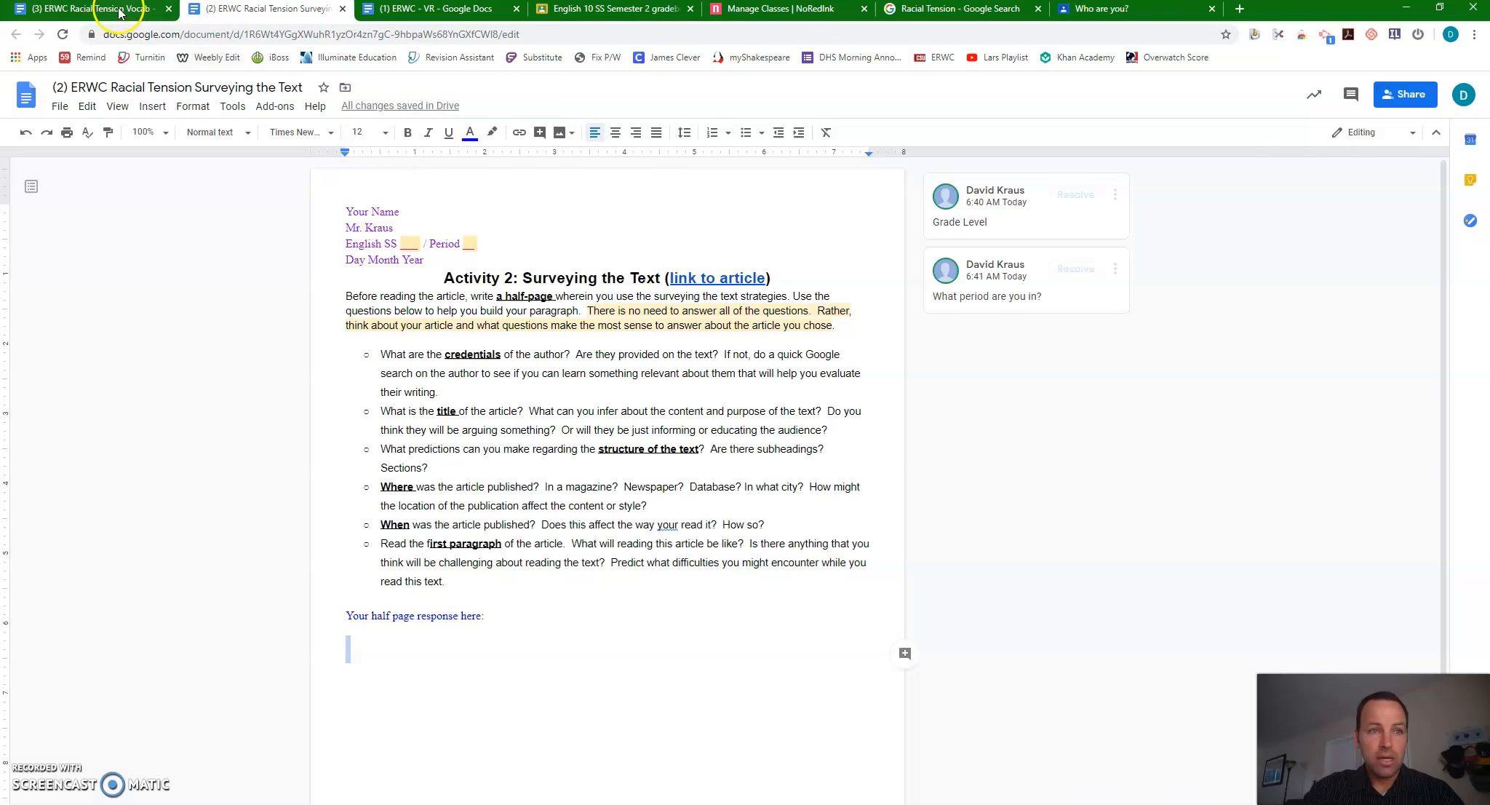
- Switch to the ERWC Racial Tension Vocab document showing the vocabulary table
click(86, 9)
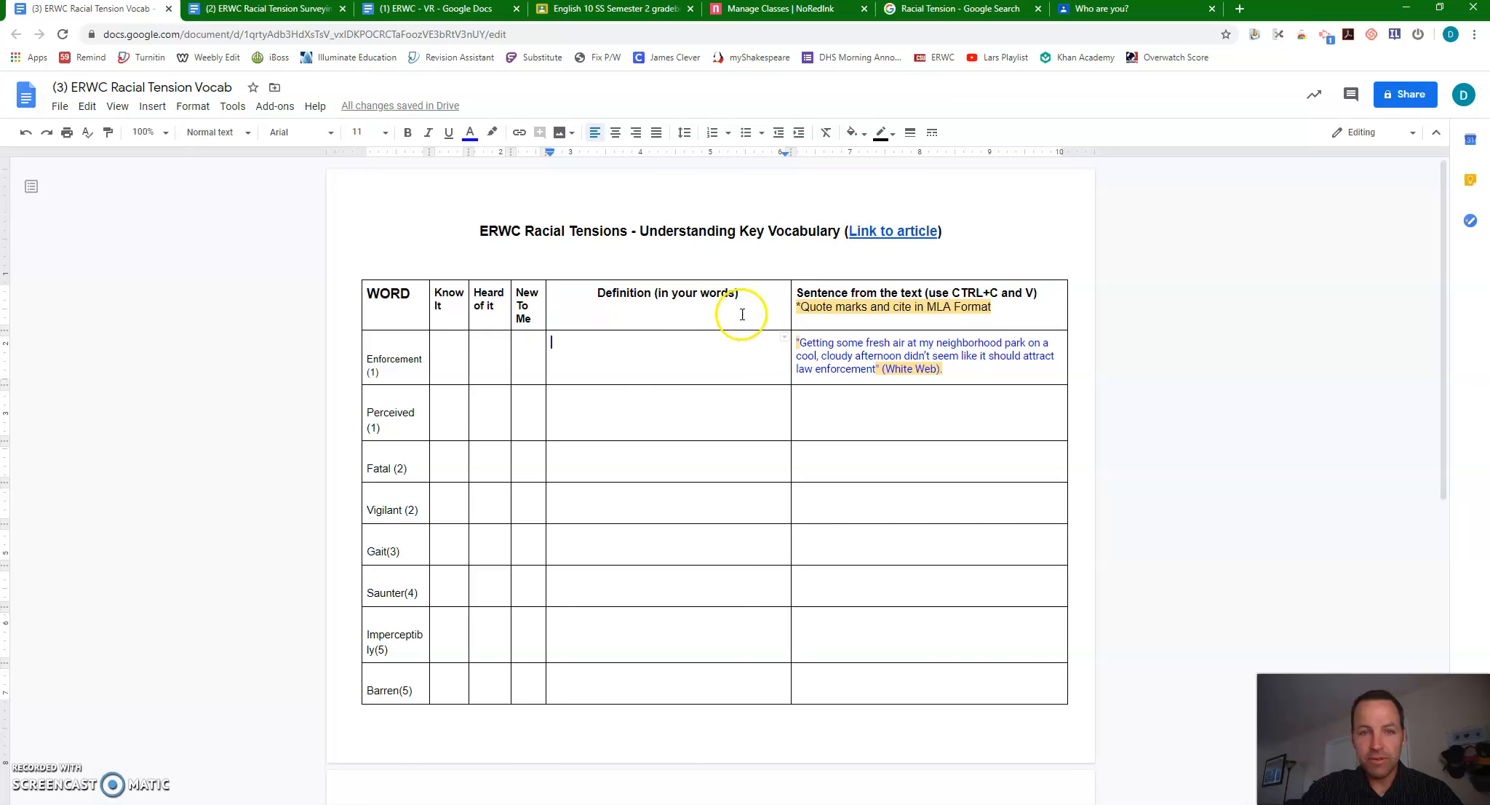
mouse_move(640, 350)
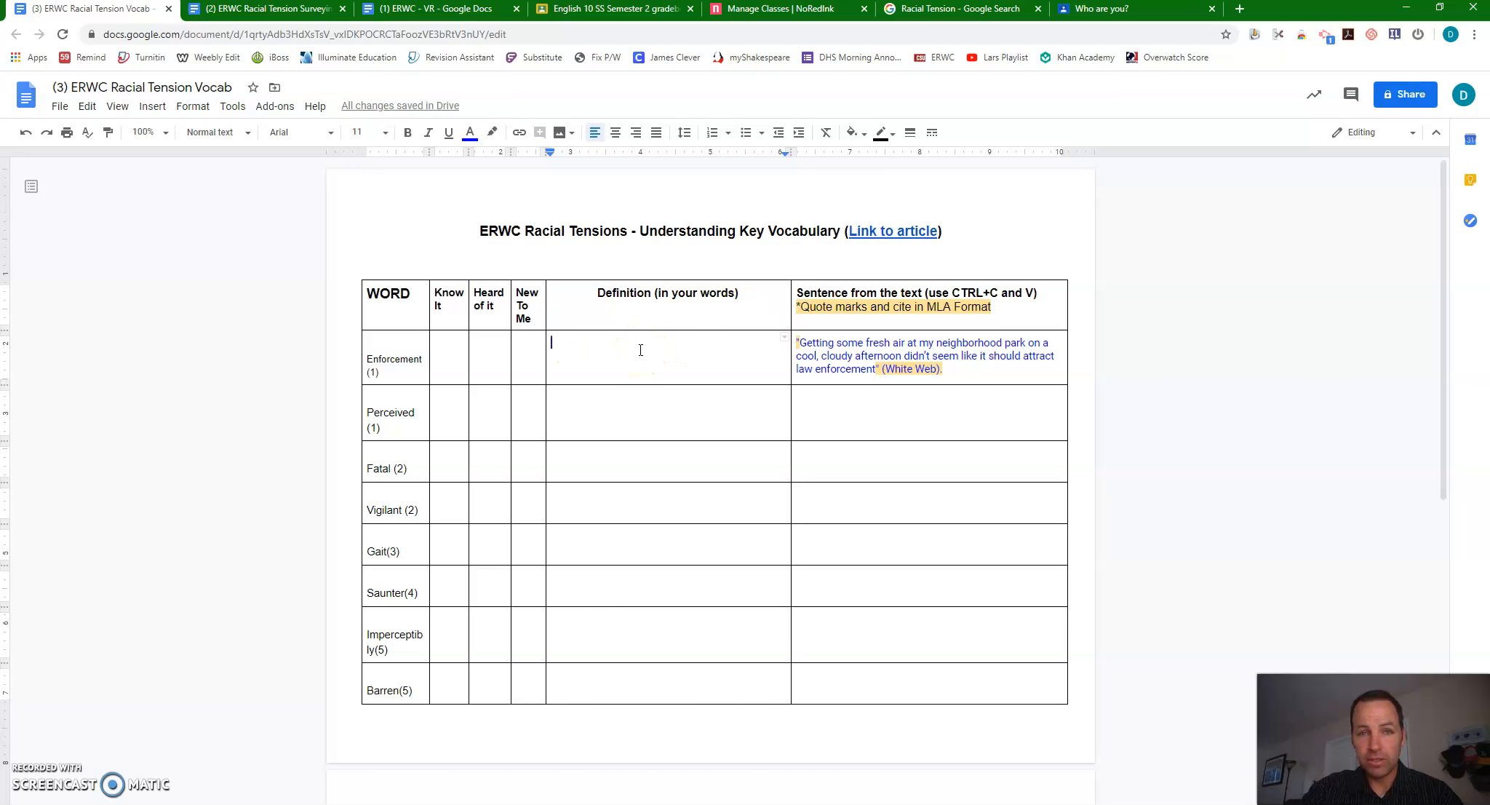
mouse_move(650, 350)
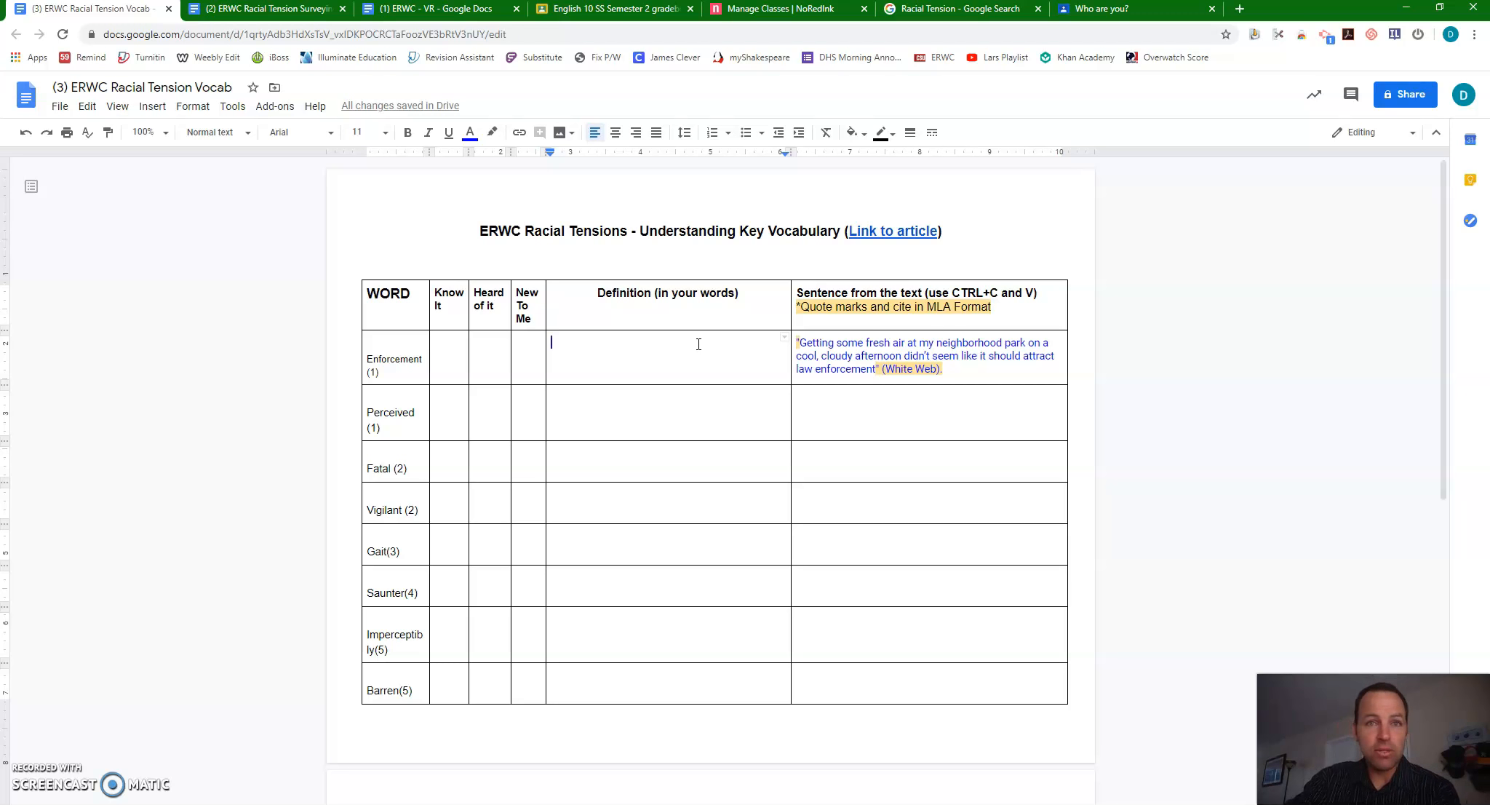
mouse_move(609, 360)
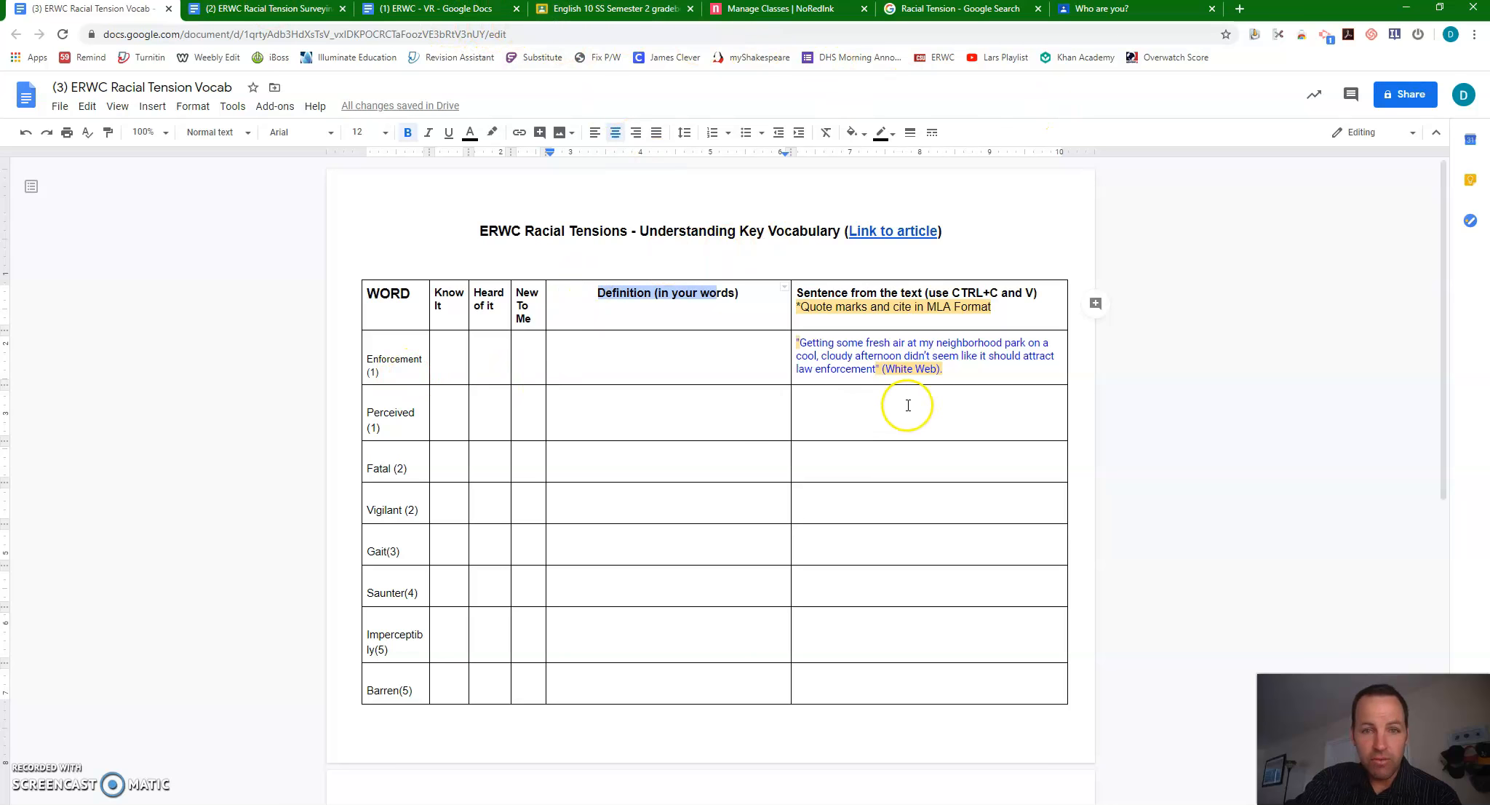
mouse_move(1096, 51)
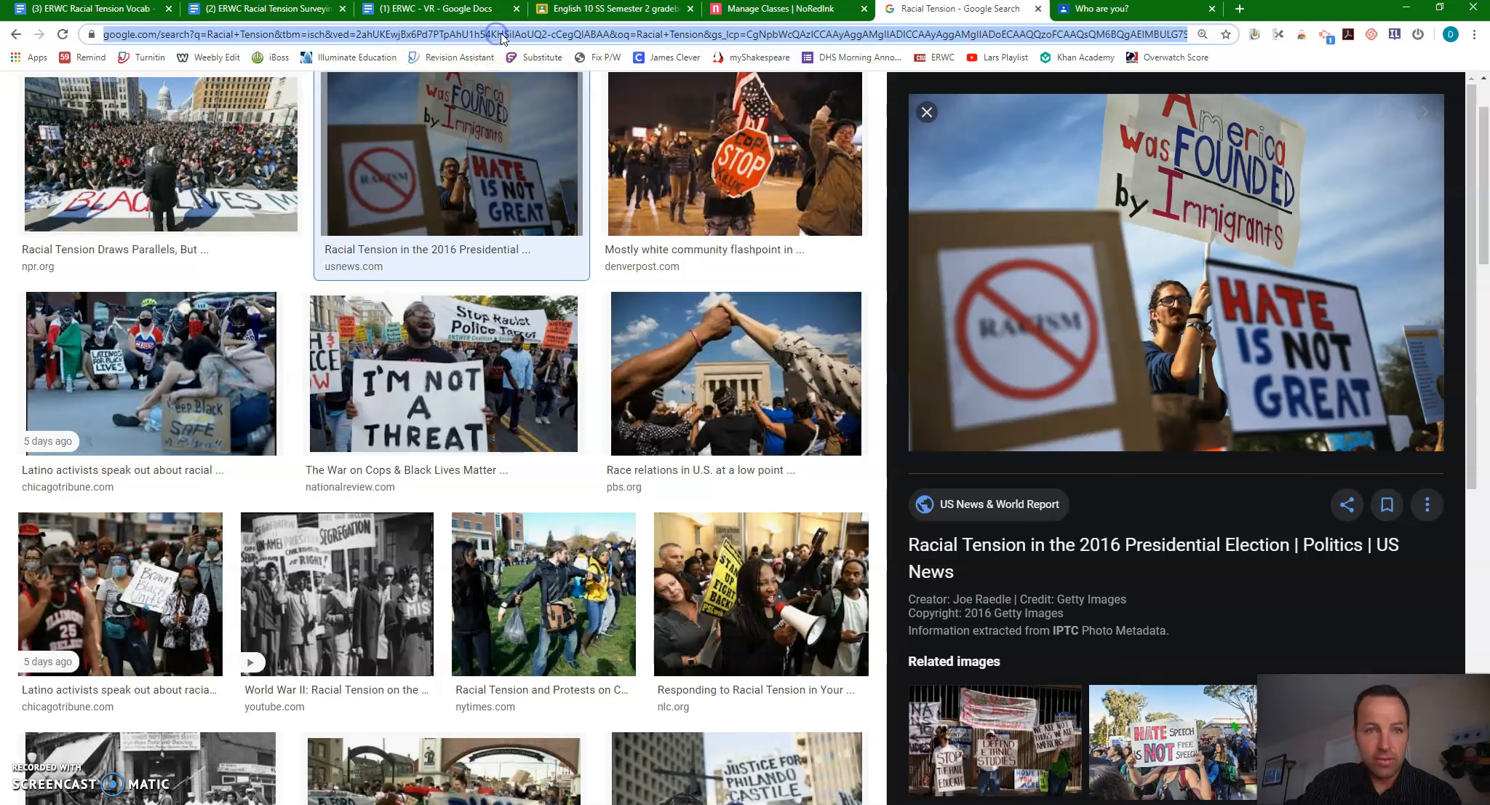
- Select the Oxford dictionary definition of enforcement and return to the vocab document
click(379, 35)
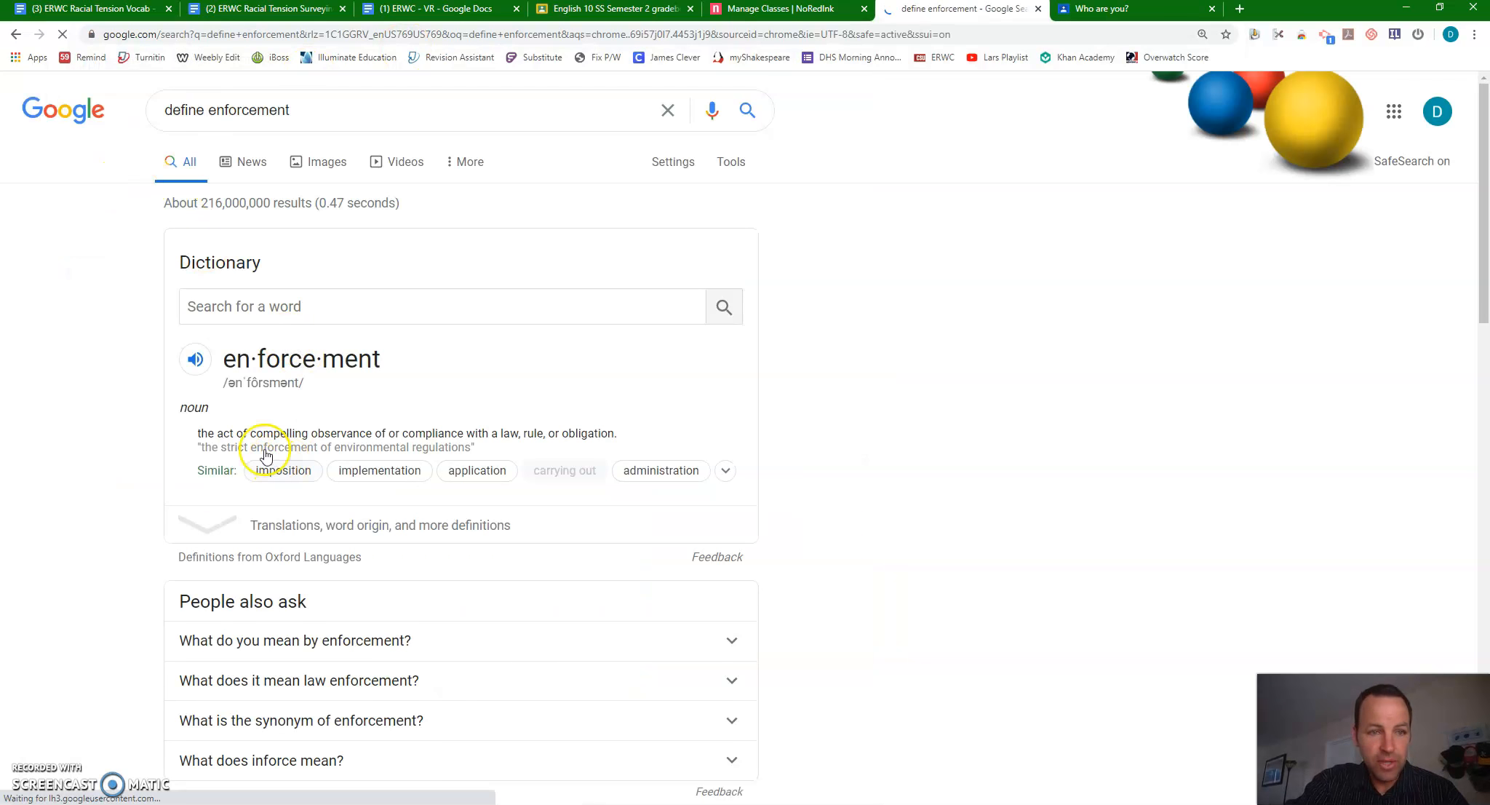
drag(198, 432, 617, 432)
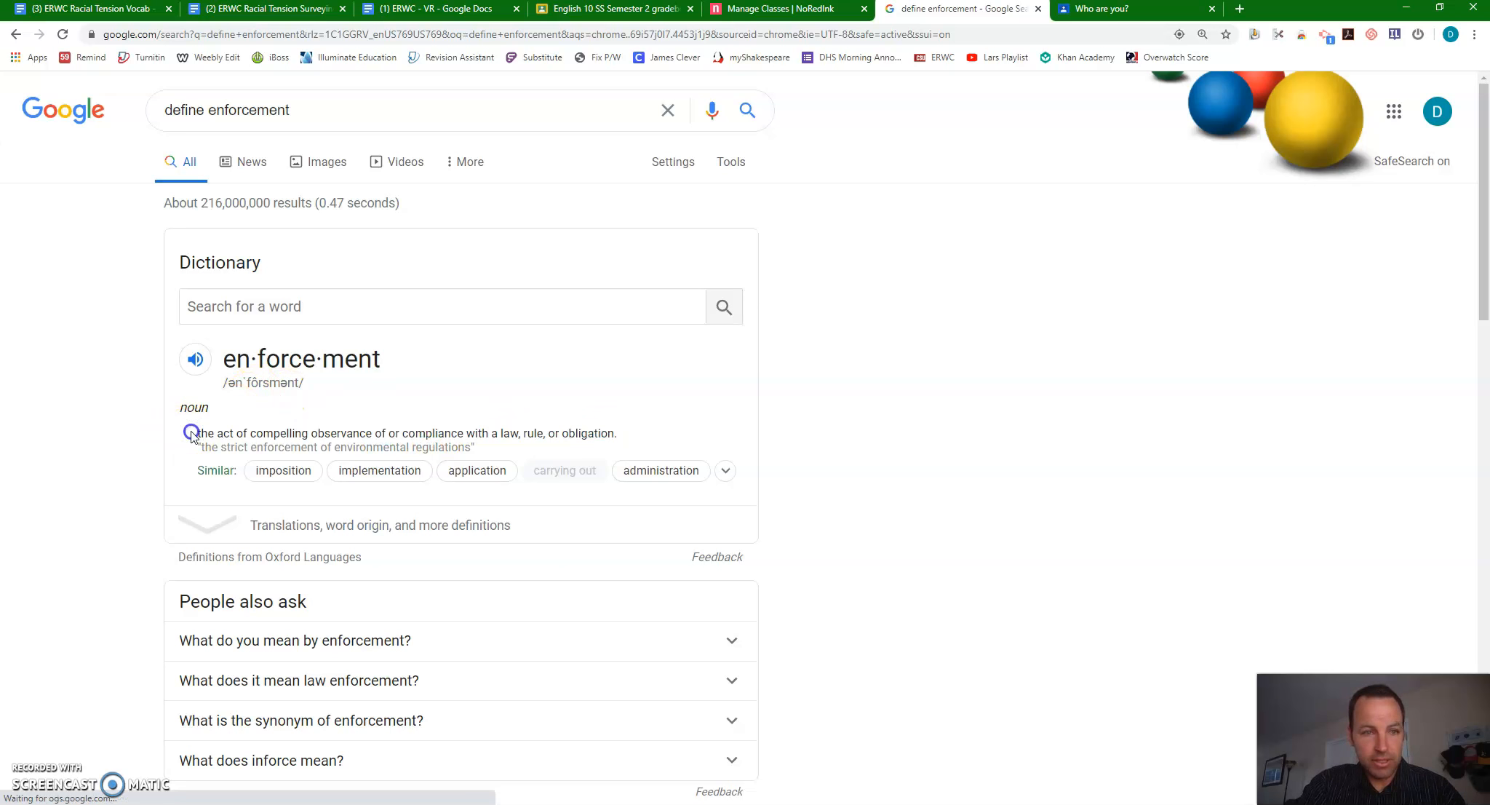
drag(198, 433, 616, 433)
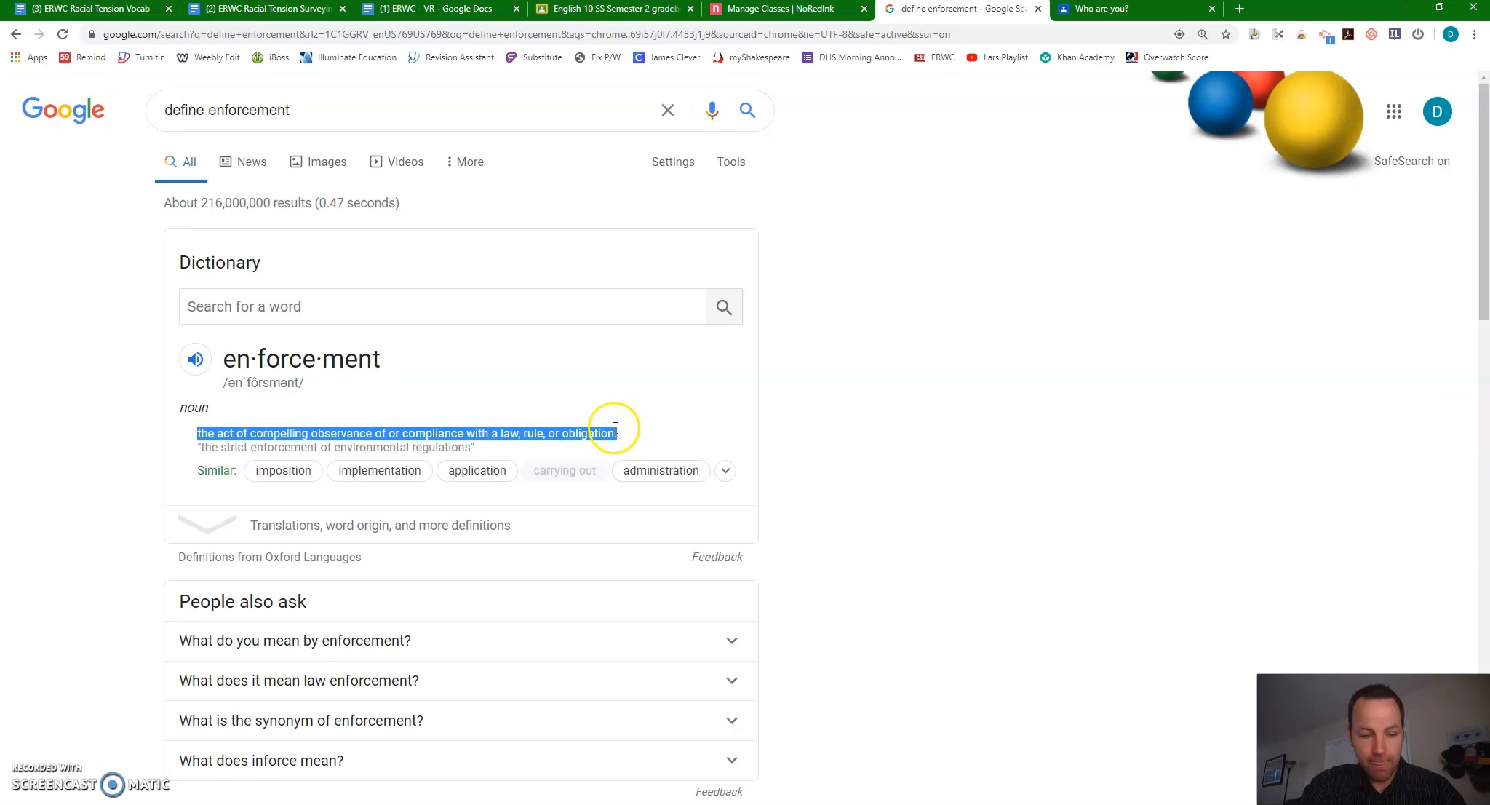
click(86, 8)
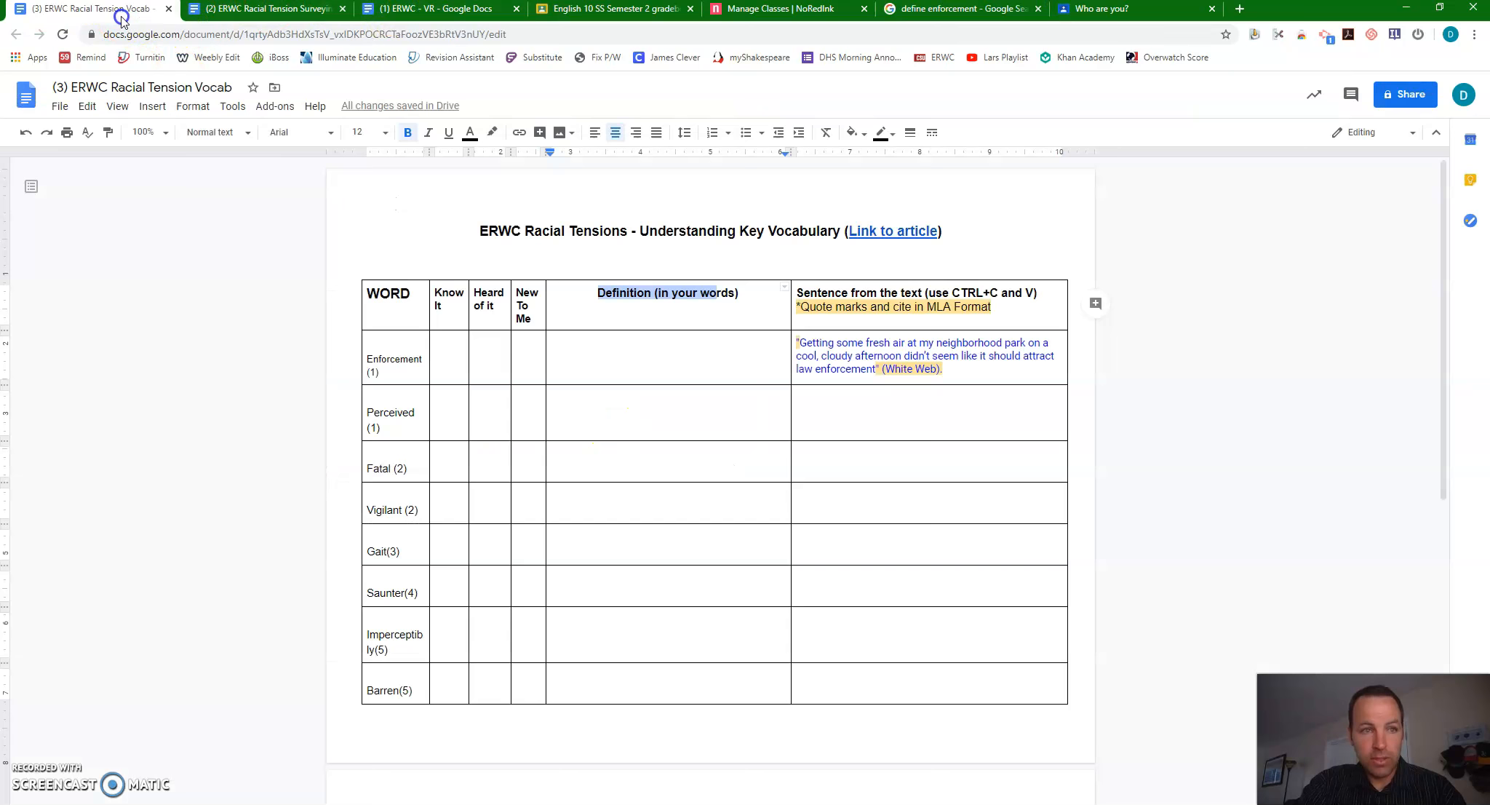
- Paste the dictionary definition, then reword it as 'The act of pushing someone to do or to comply'
text(the act of compelling observance of or compliance with a law, rule, or obligation.)
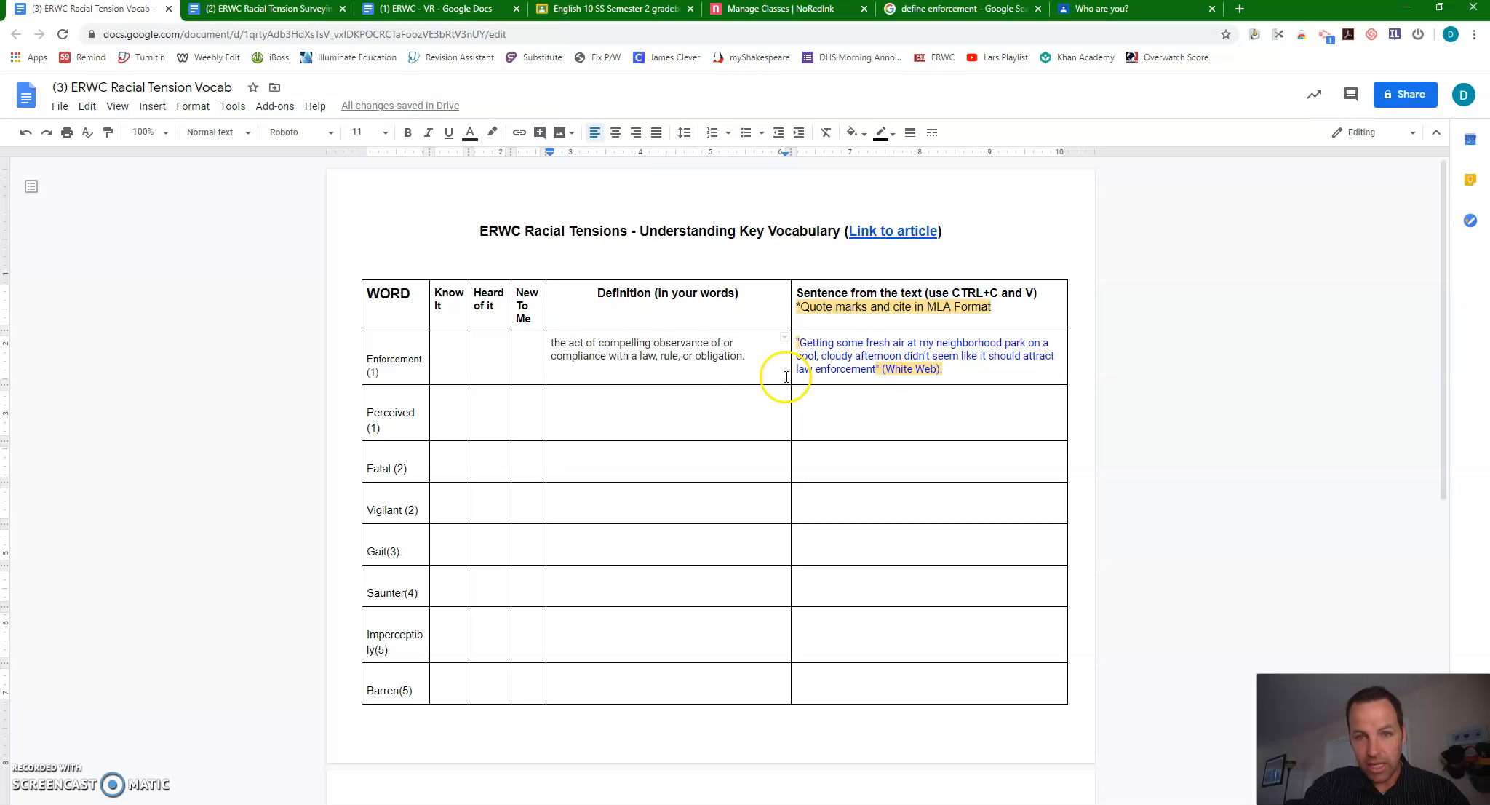
triple_click(649, 349)
text(Tthe act of p)
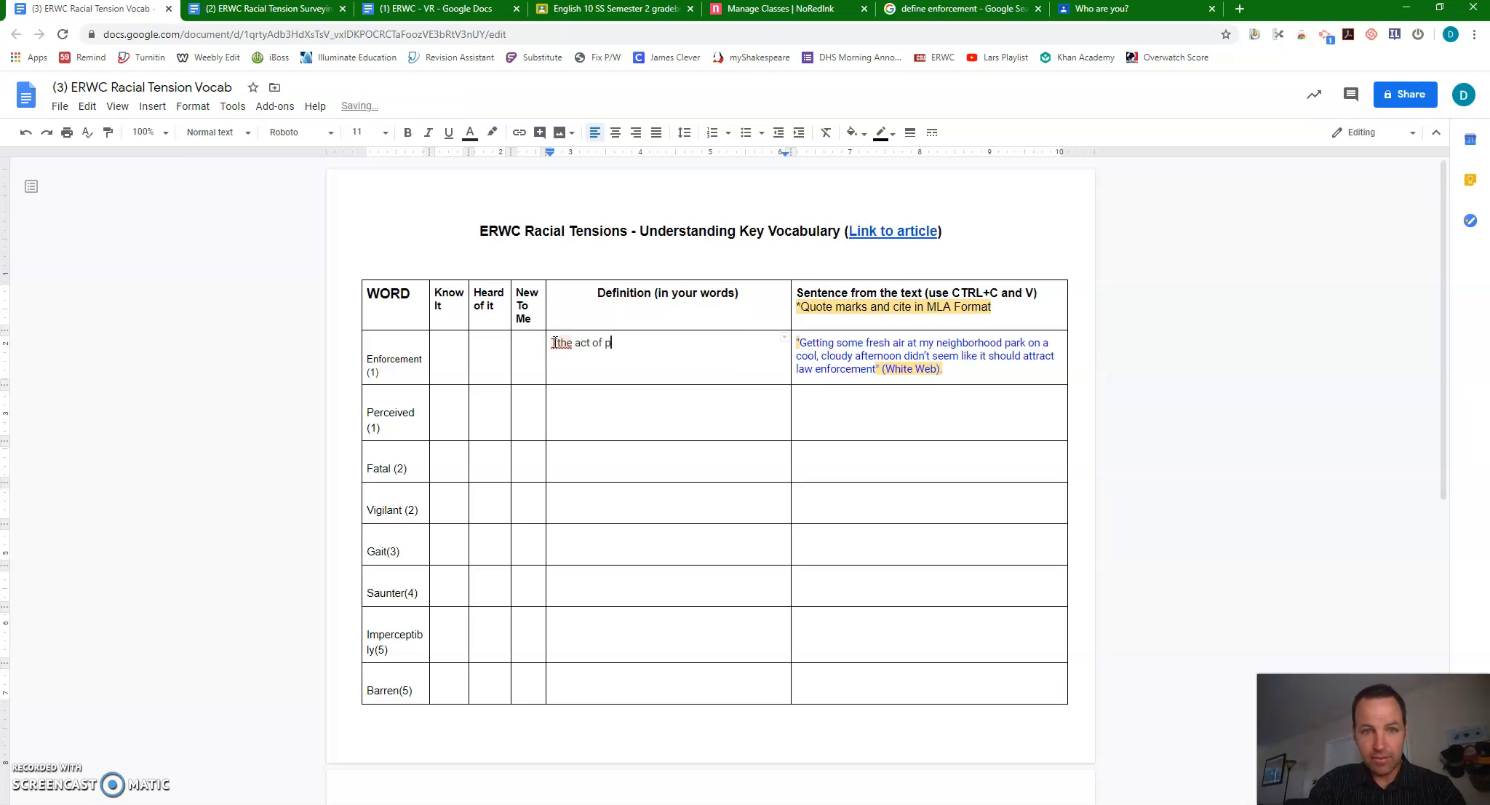
text(ushing someone to d)
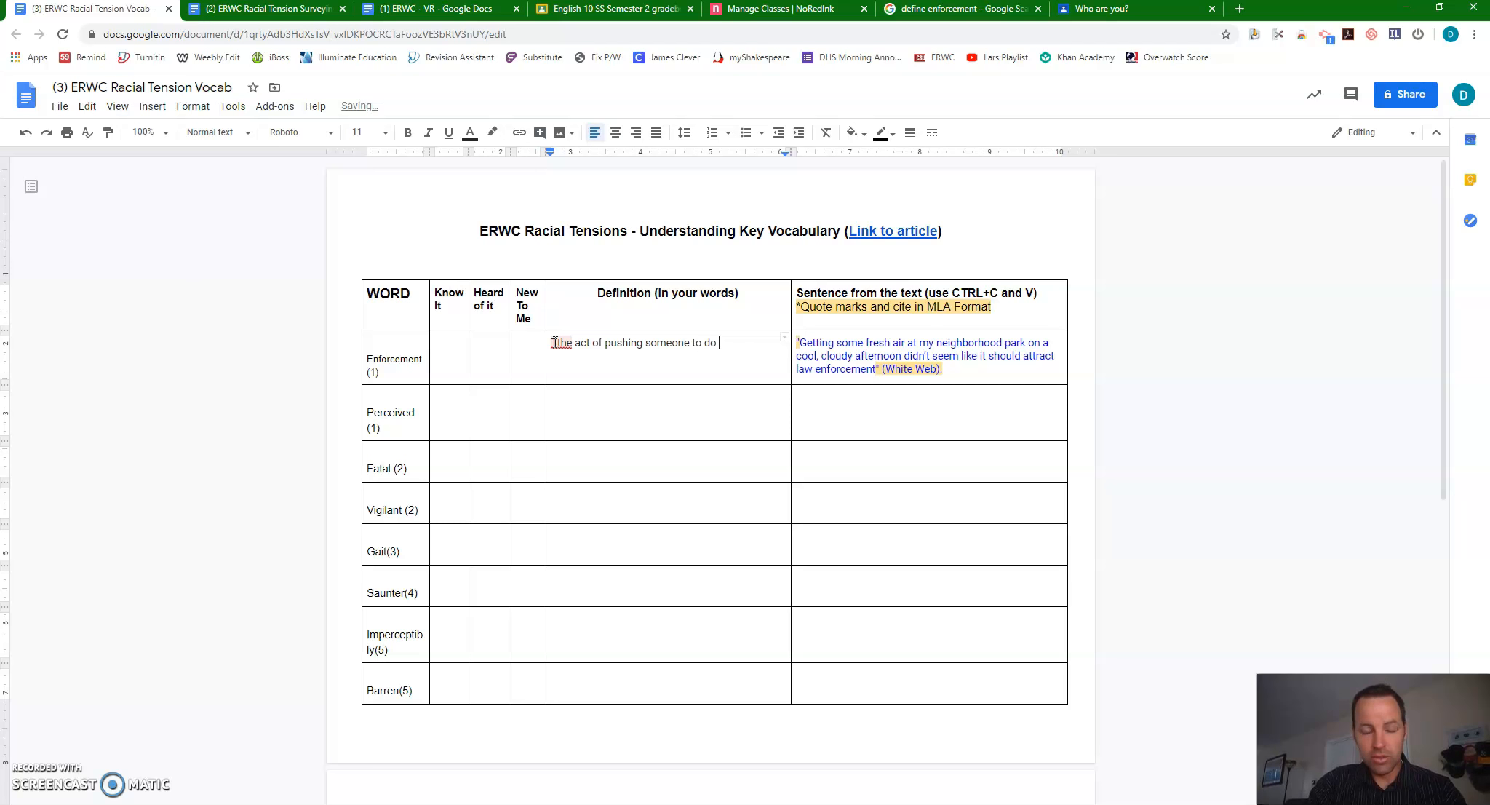
text(or to comply)
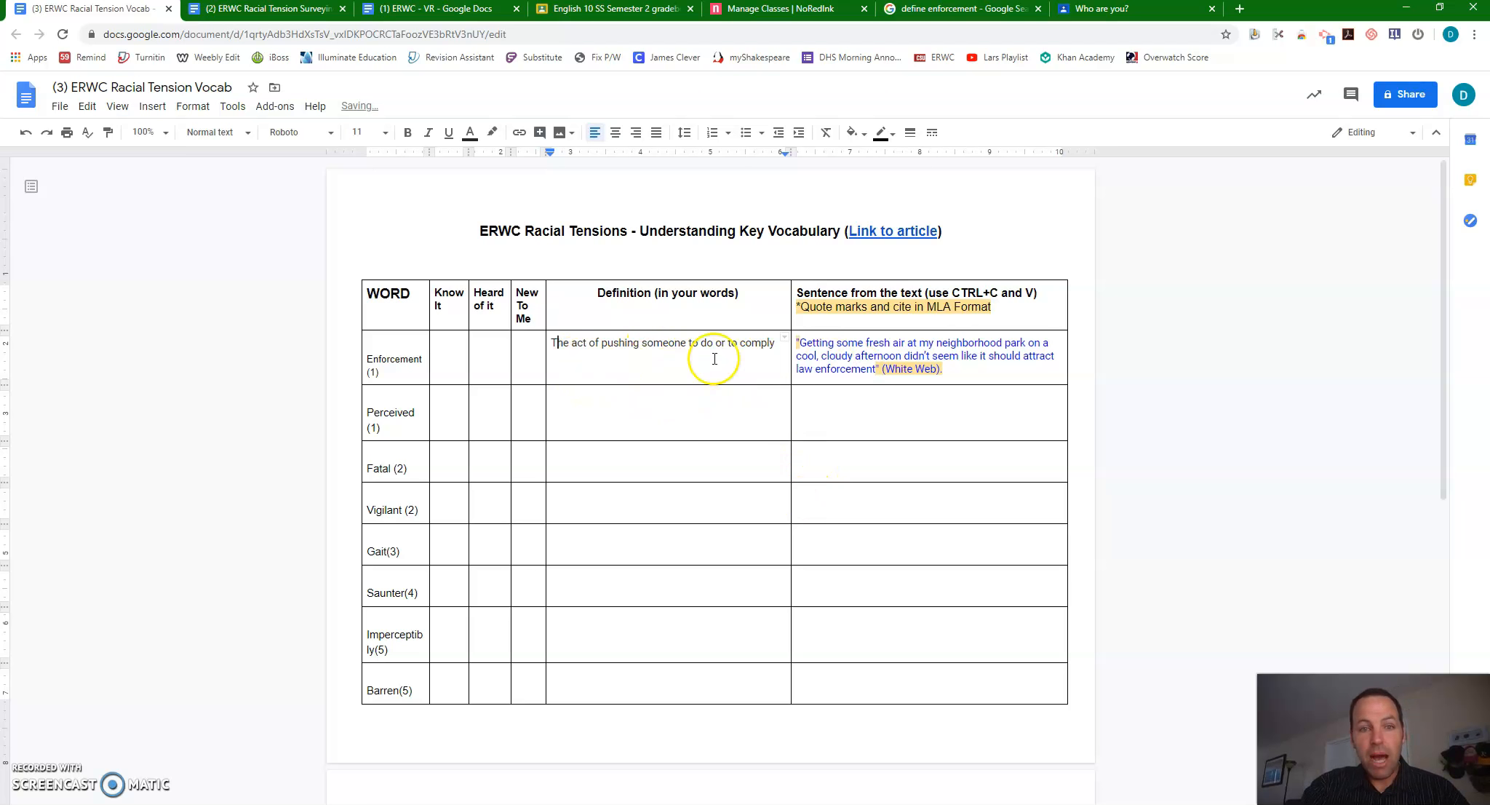
mouse_move(623, 358)
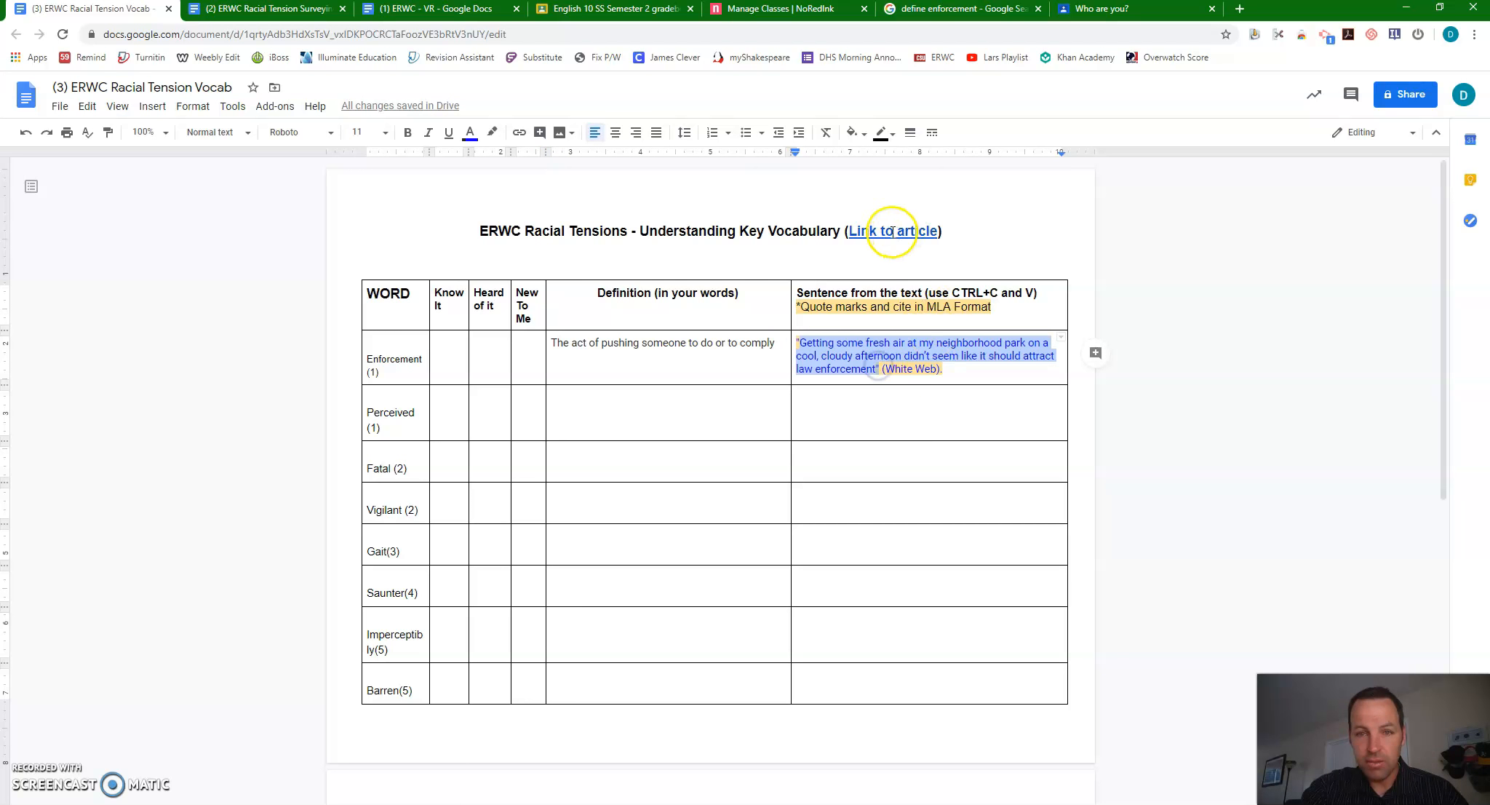
- Follow the article link and search the PDF for 'enforce'
click(892, 231)
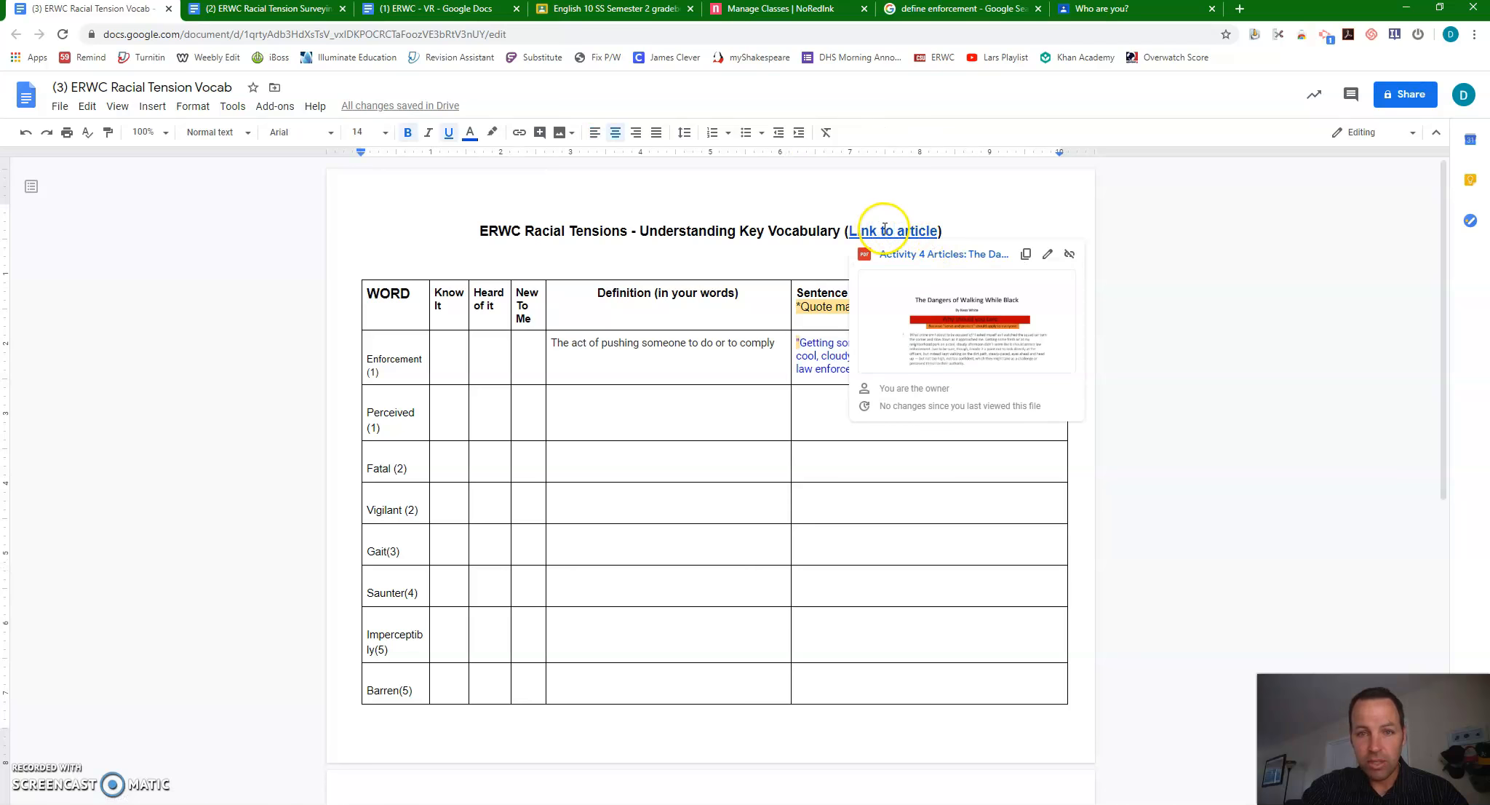
mouse_move(1026, 253)
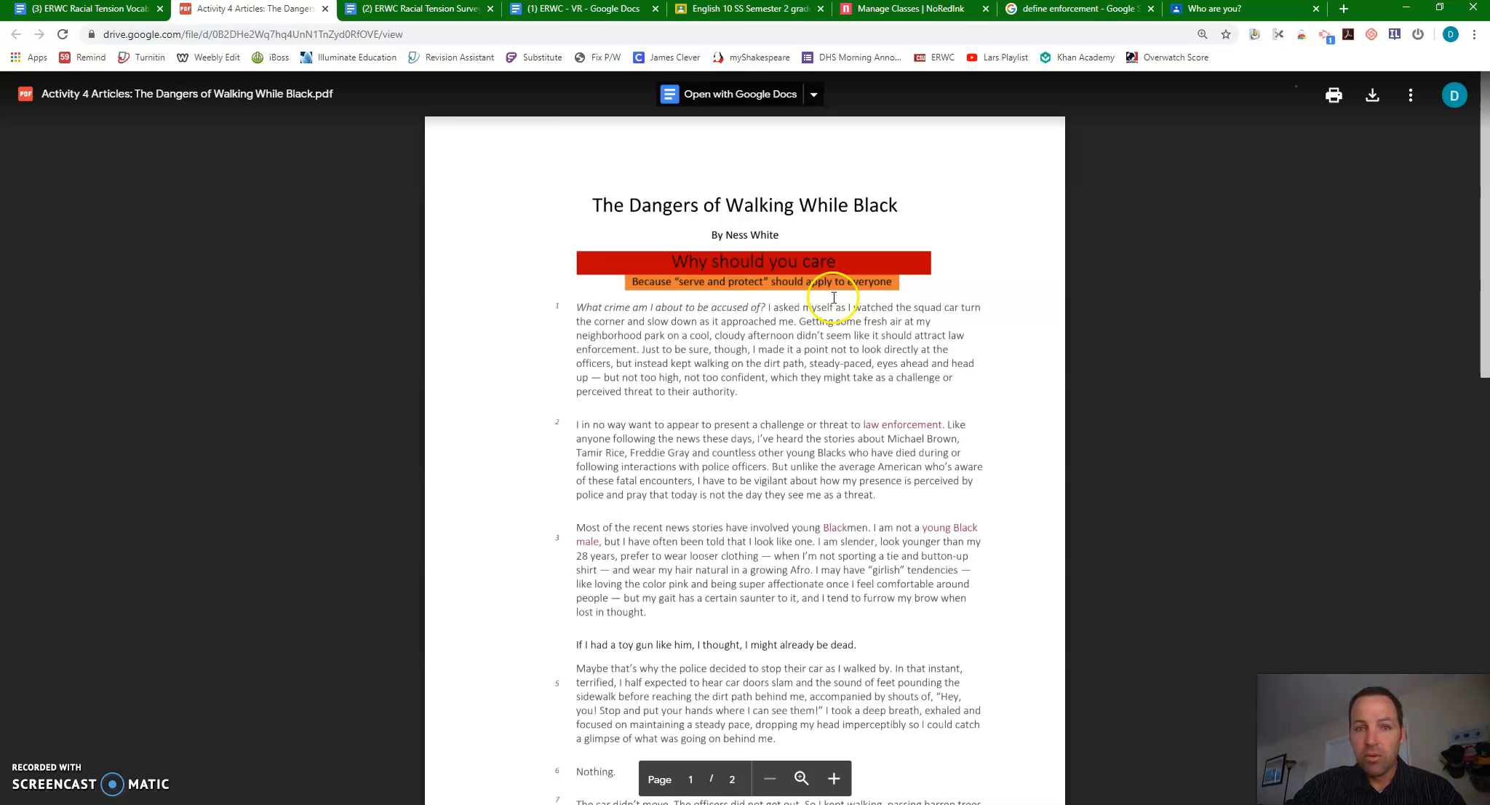
mouse_move(760, 359)
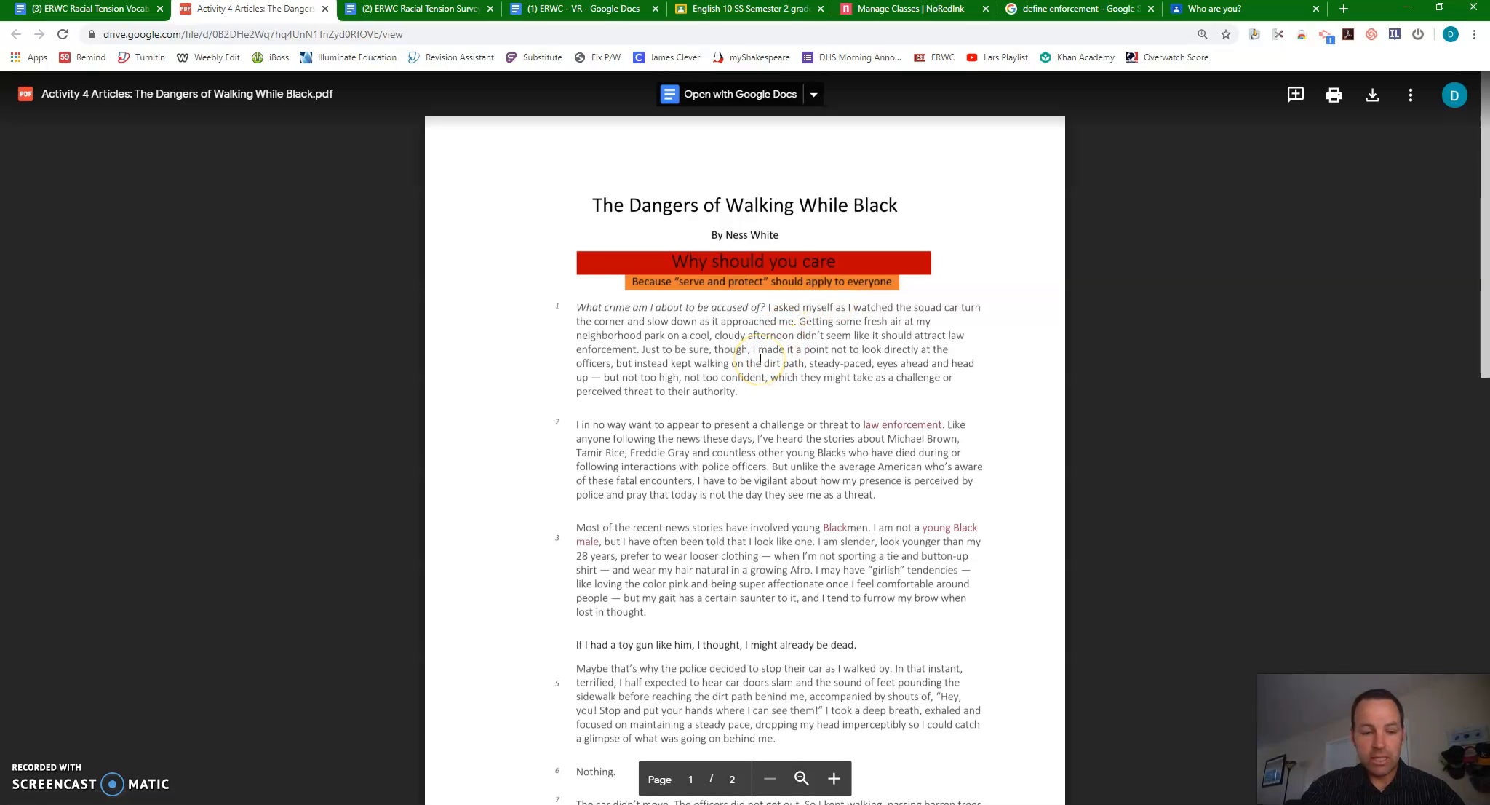
key(ctrl+f)
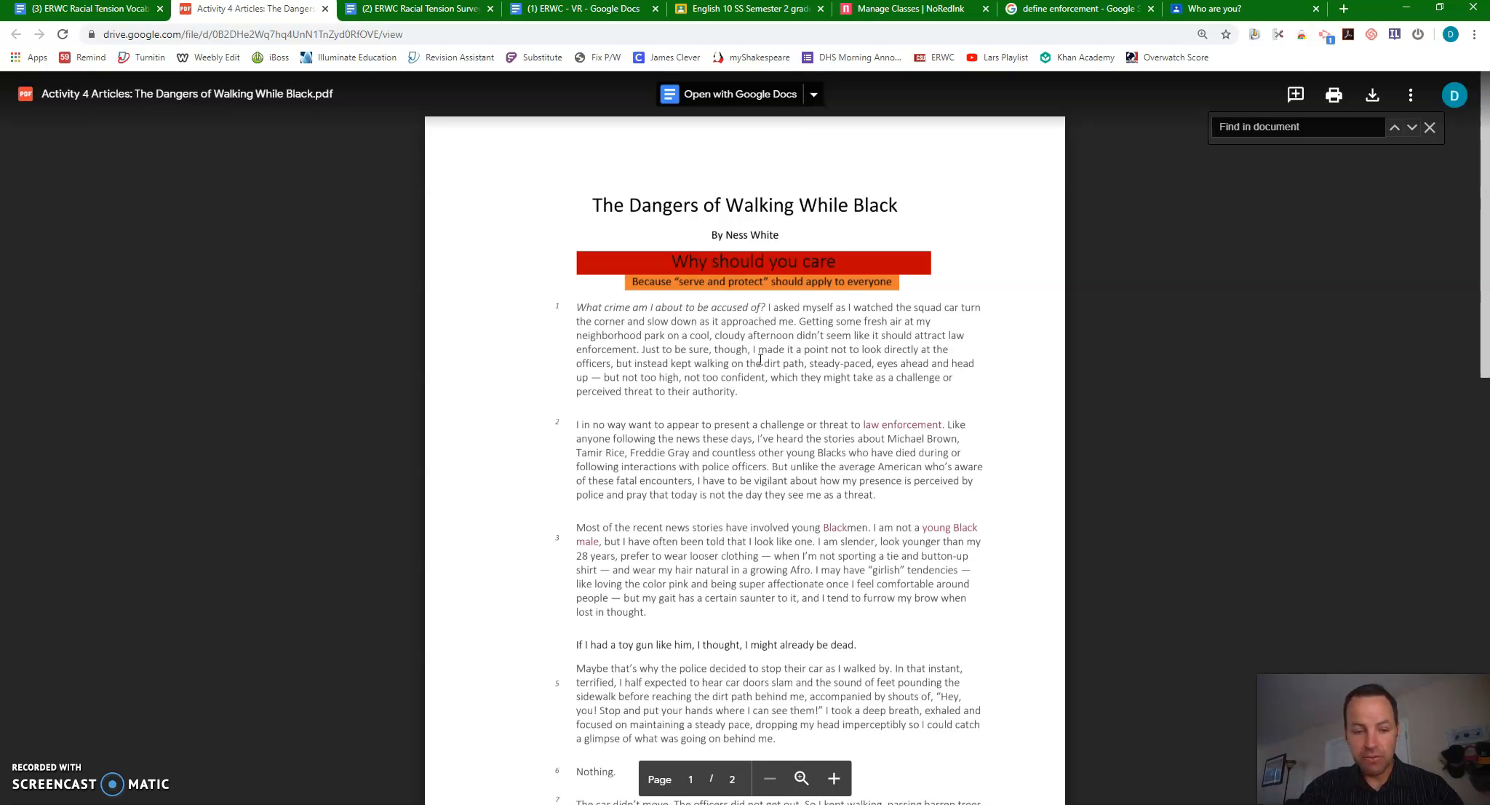
text(e)
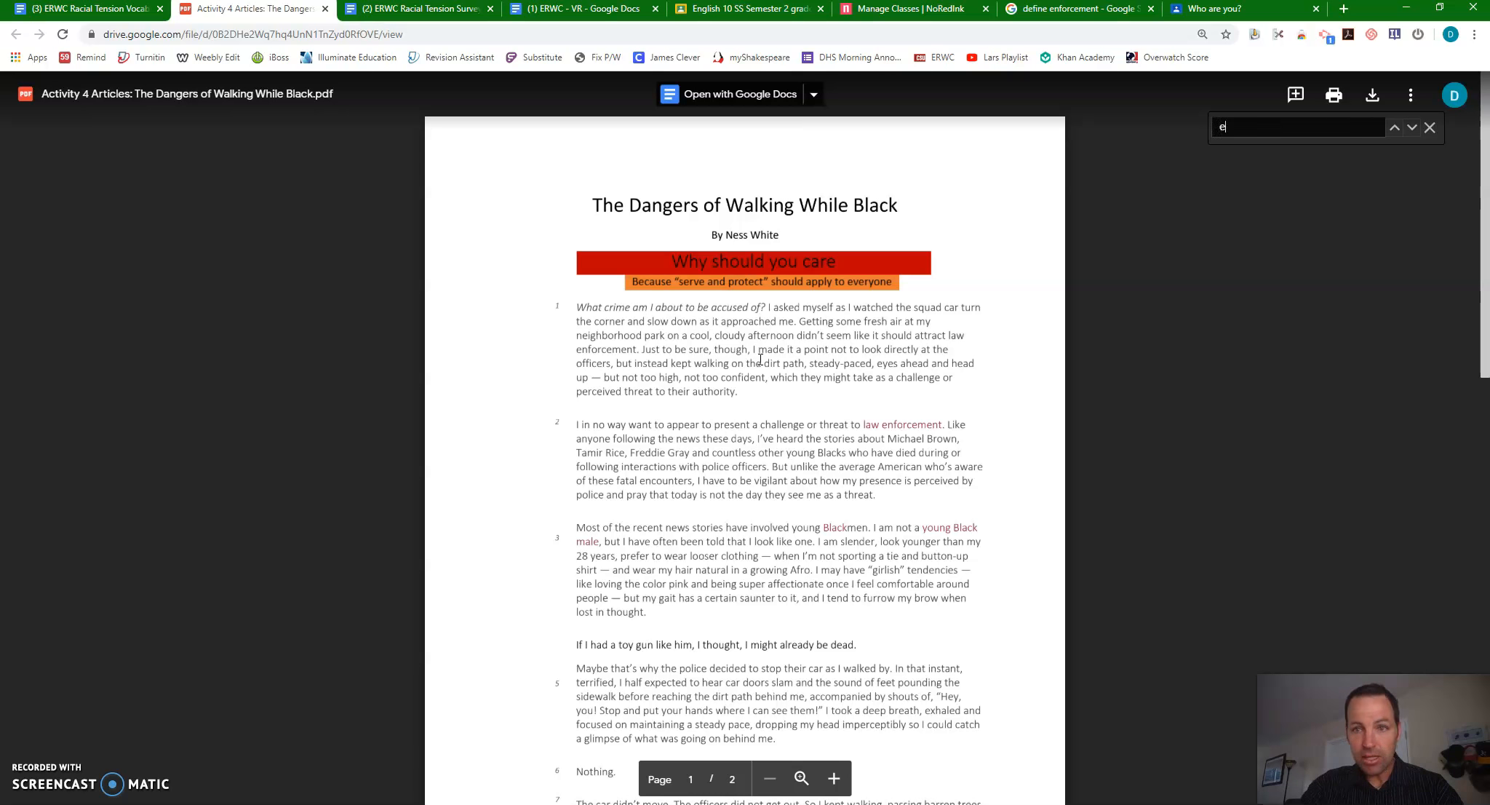
text(nforce)
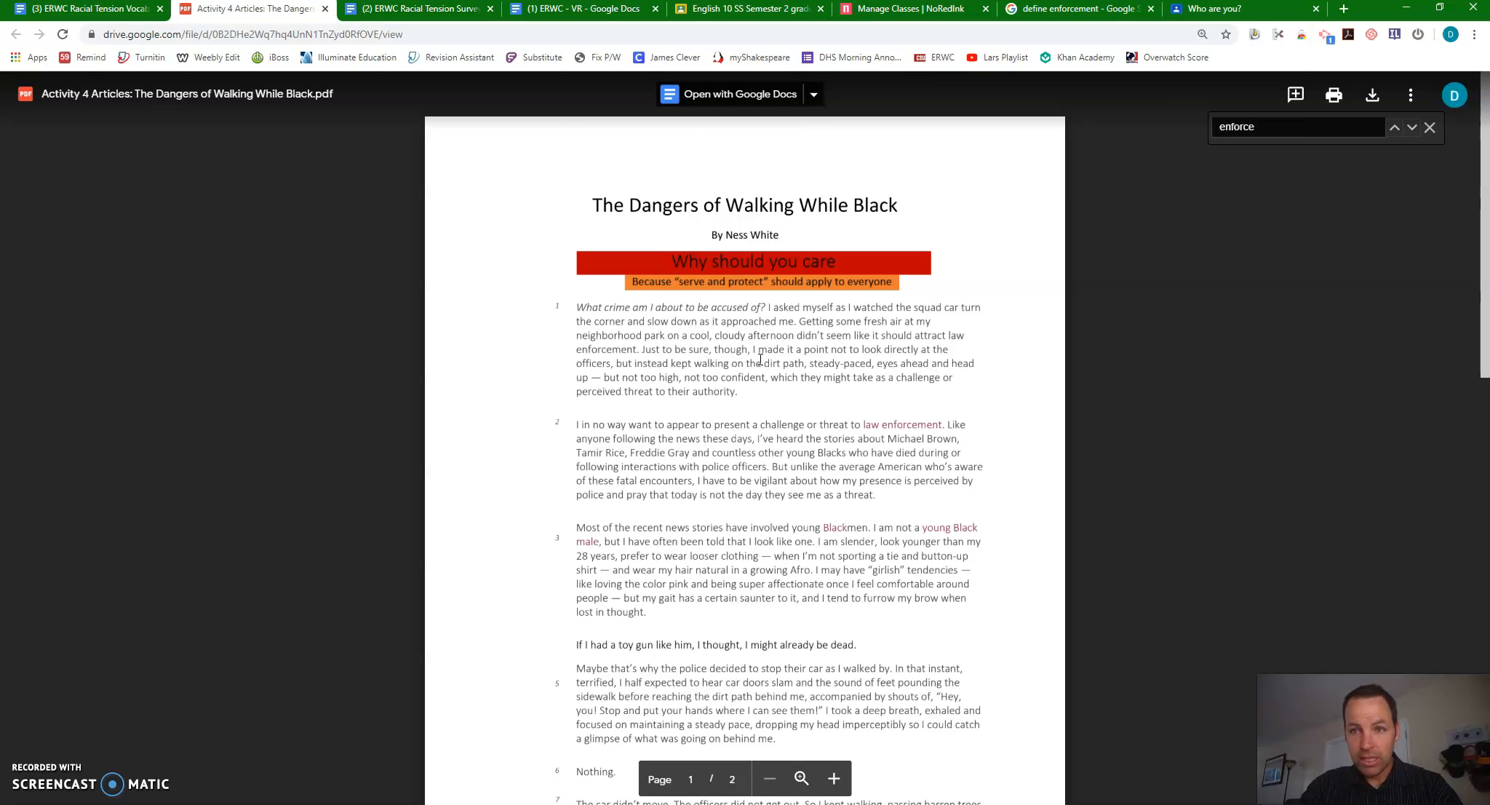
key(enter)
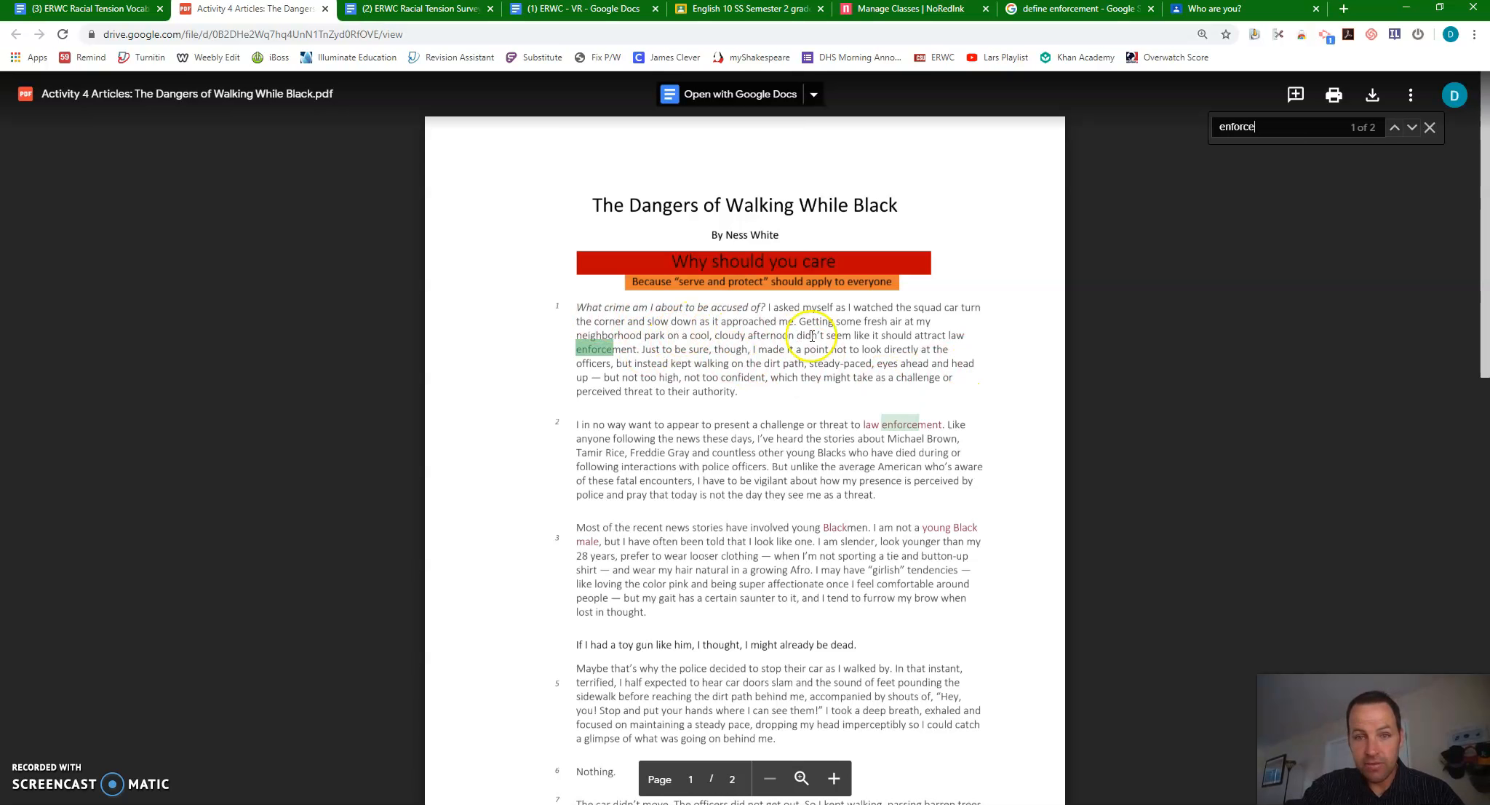
- Select the sentence about the neighborhood park through 'law enforcement'
drag(796, 320, 696, 336)
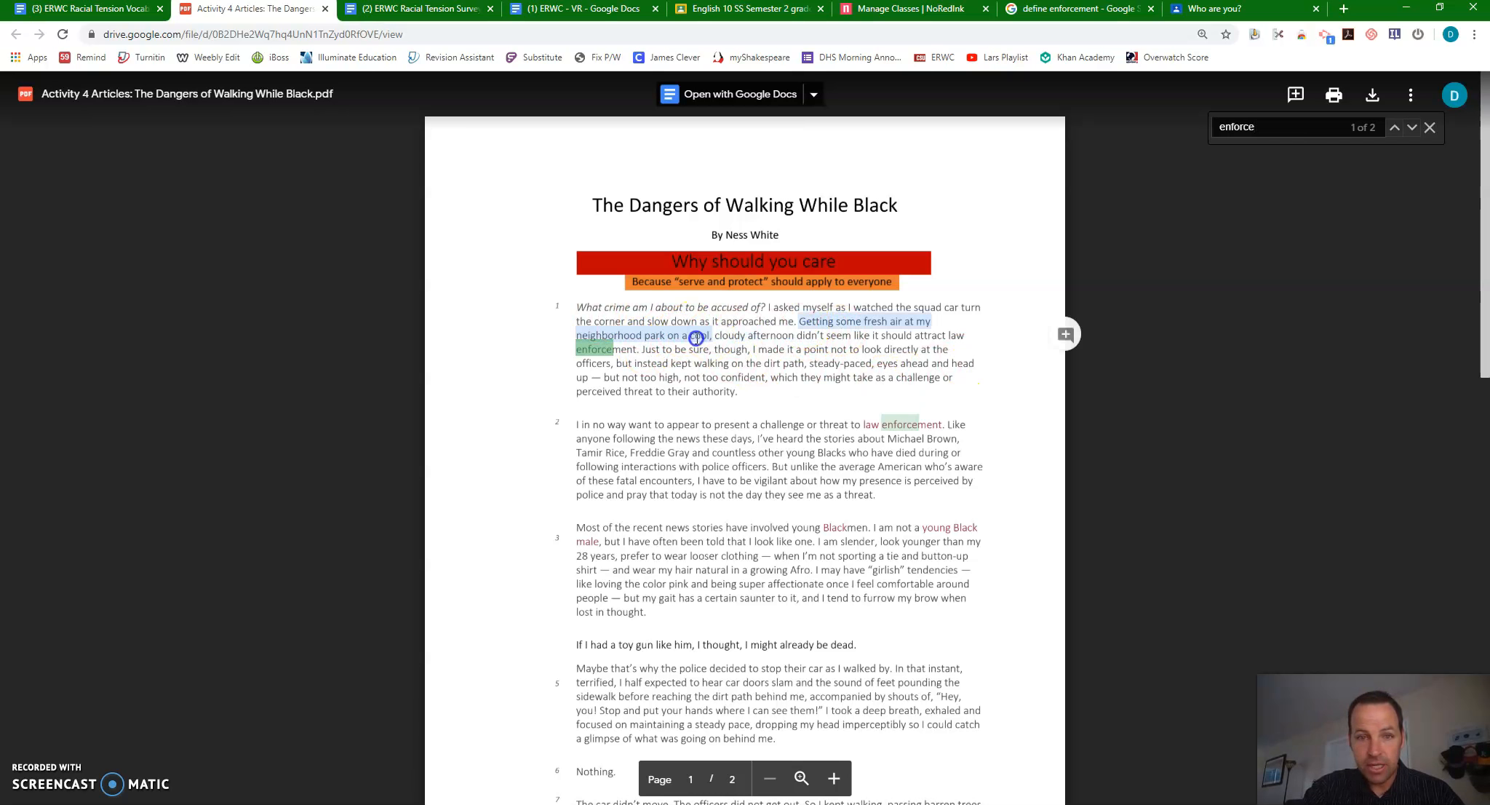
drag(697, 337, 634, 349)
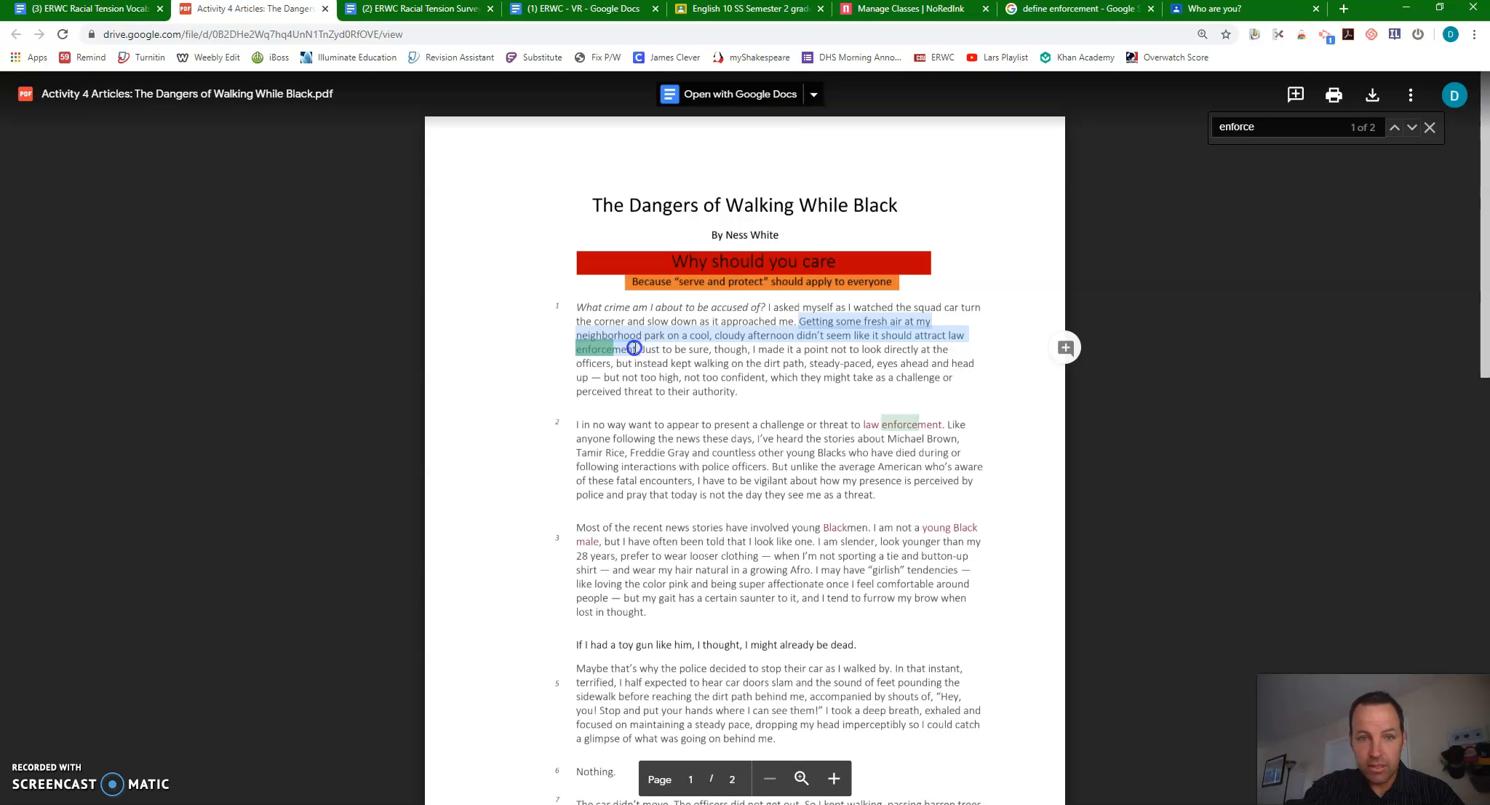
mouse_move(653, 505)
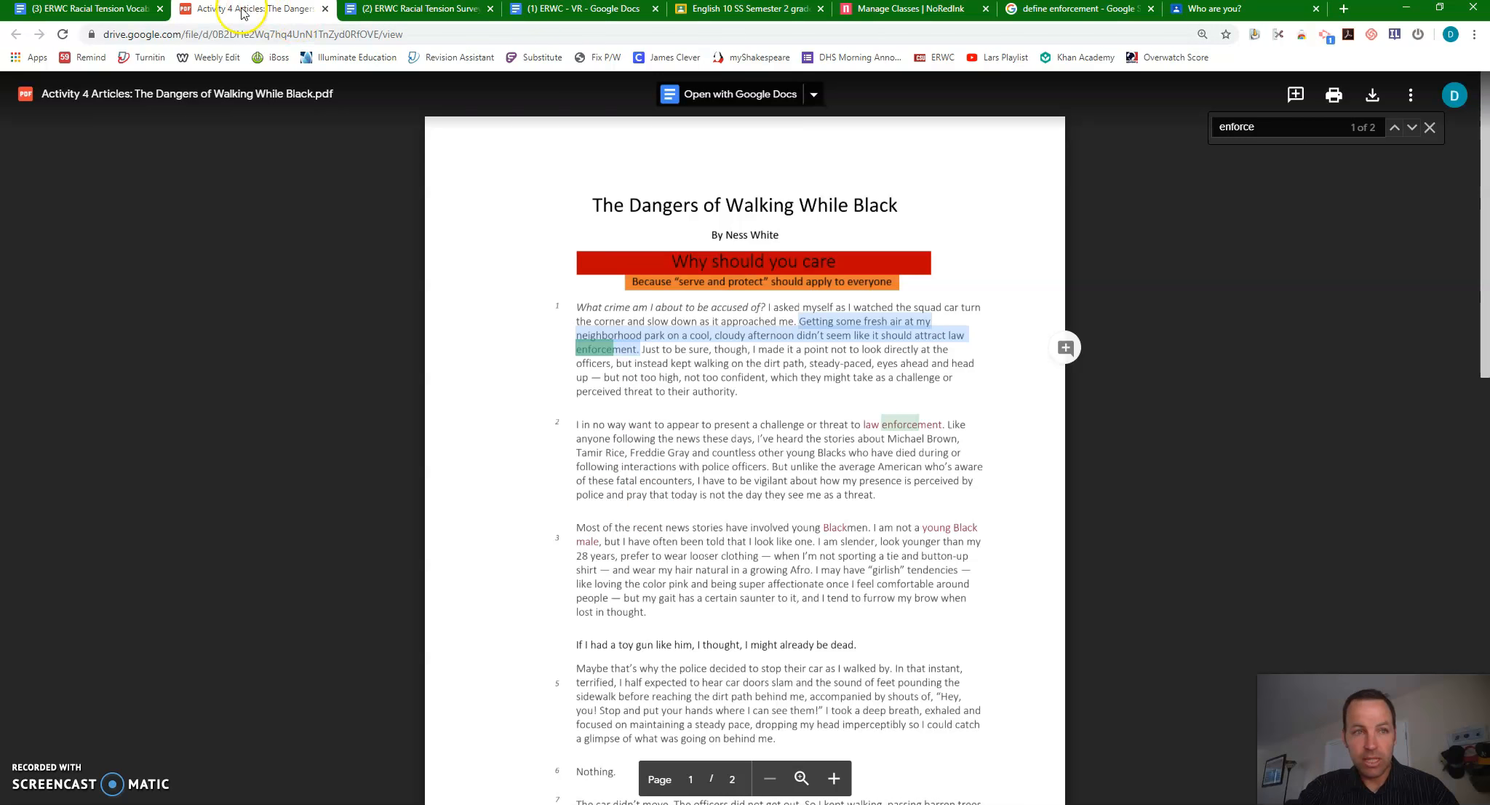
- Return to the vocab document to review Enforcement's quoted sentence and (White Web) citation
click(86, 9)
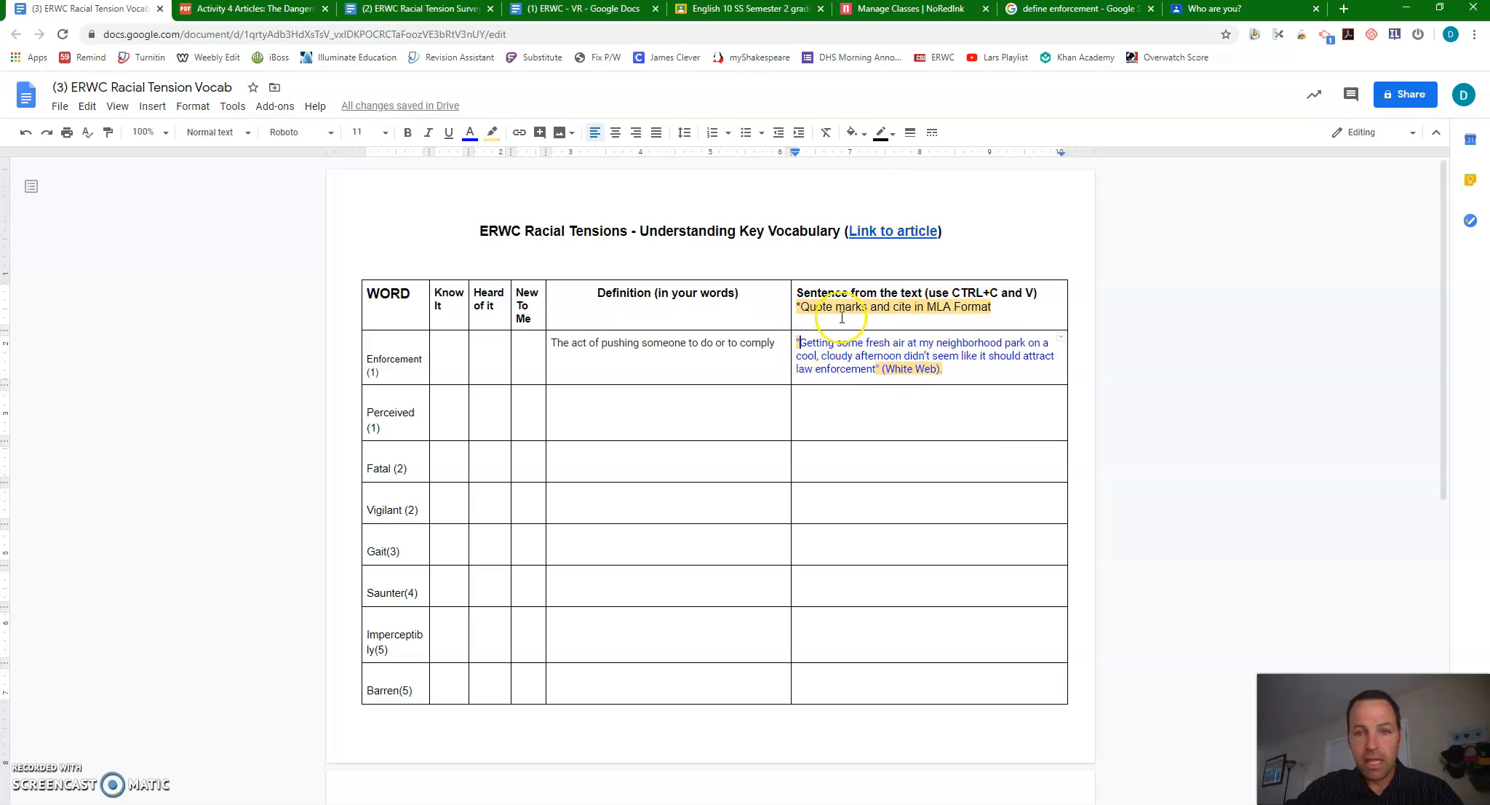
mouse_move(573, 275)
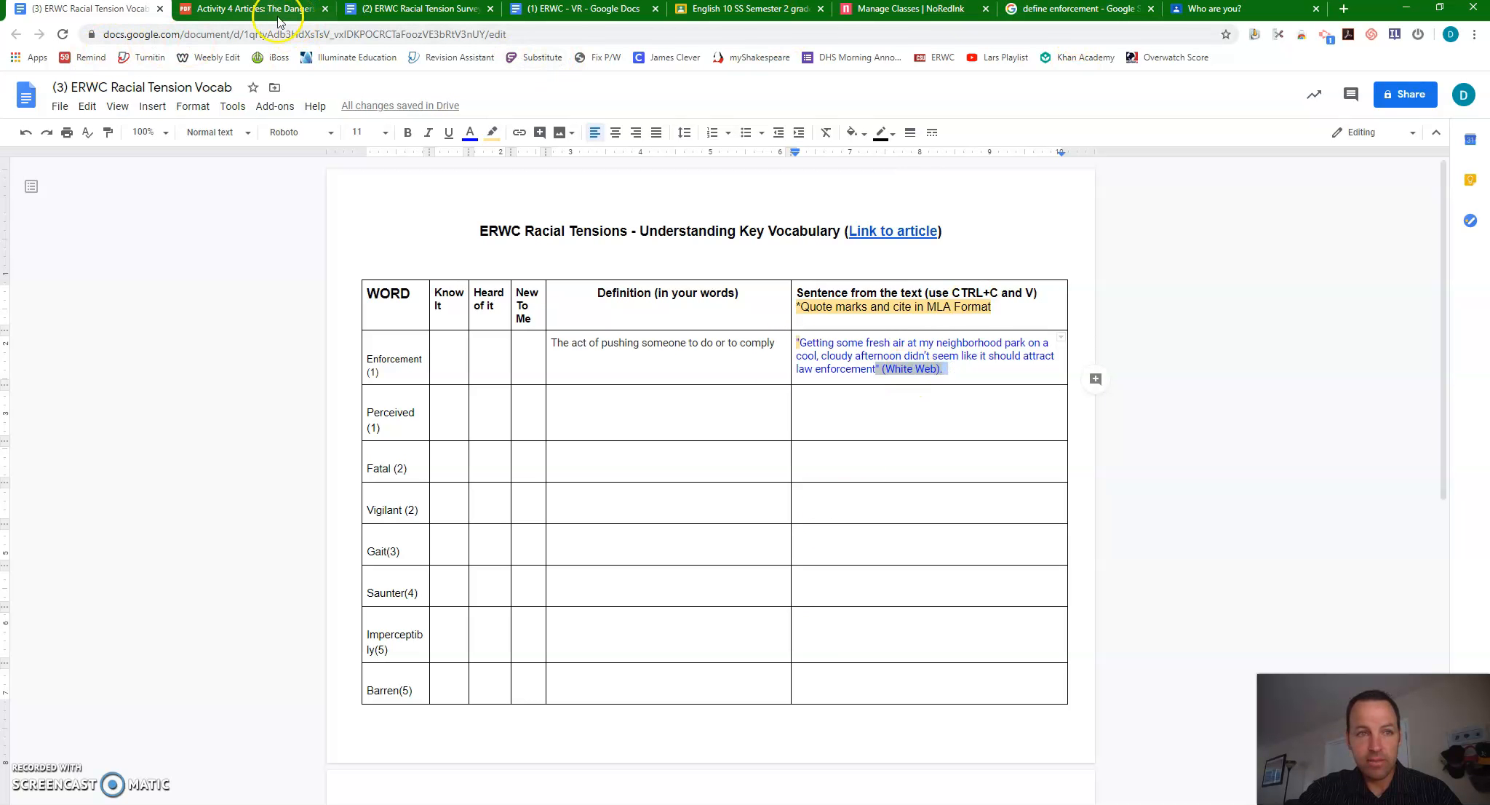
click(252, 9)
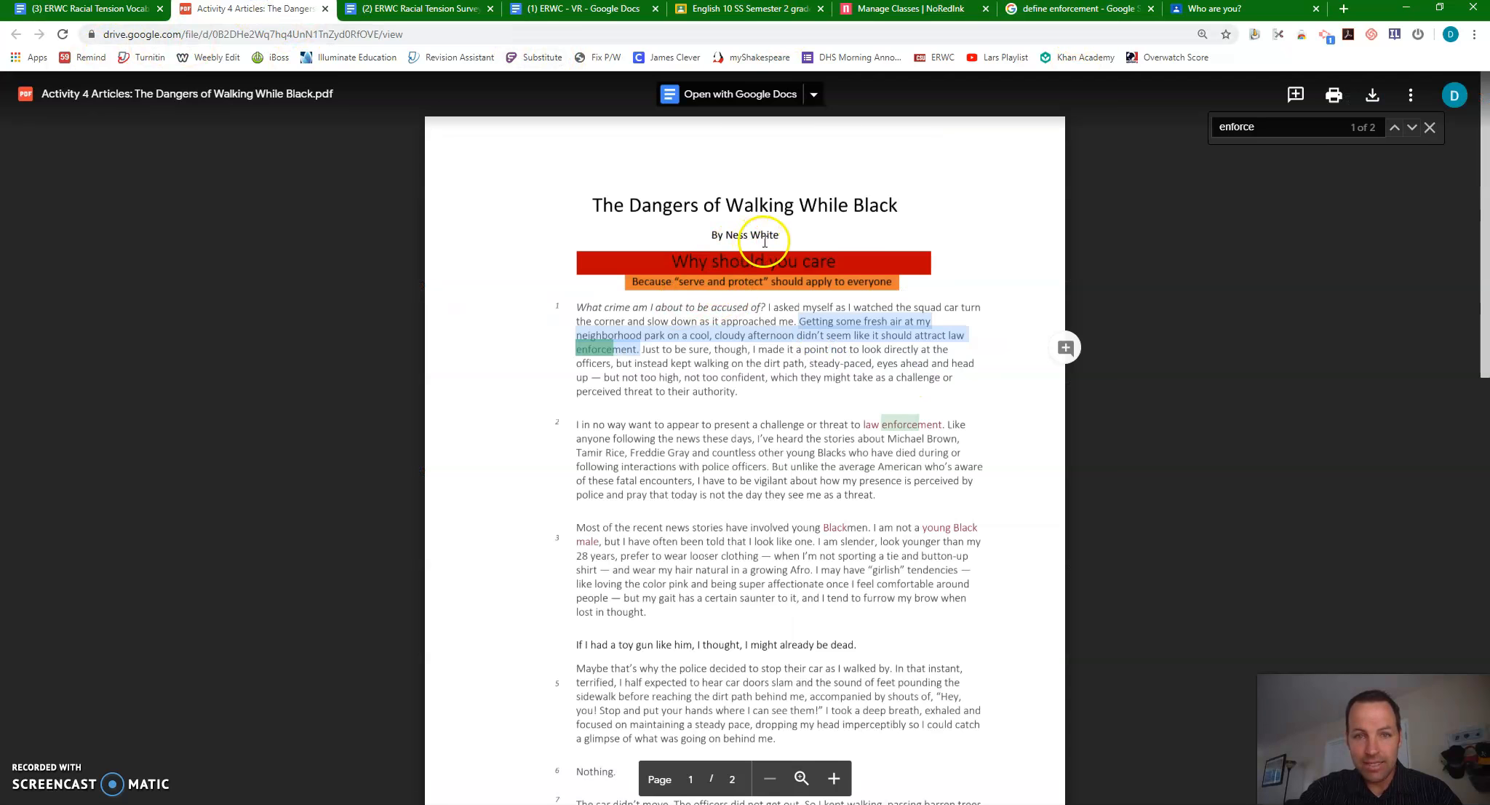
click(86, 8)
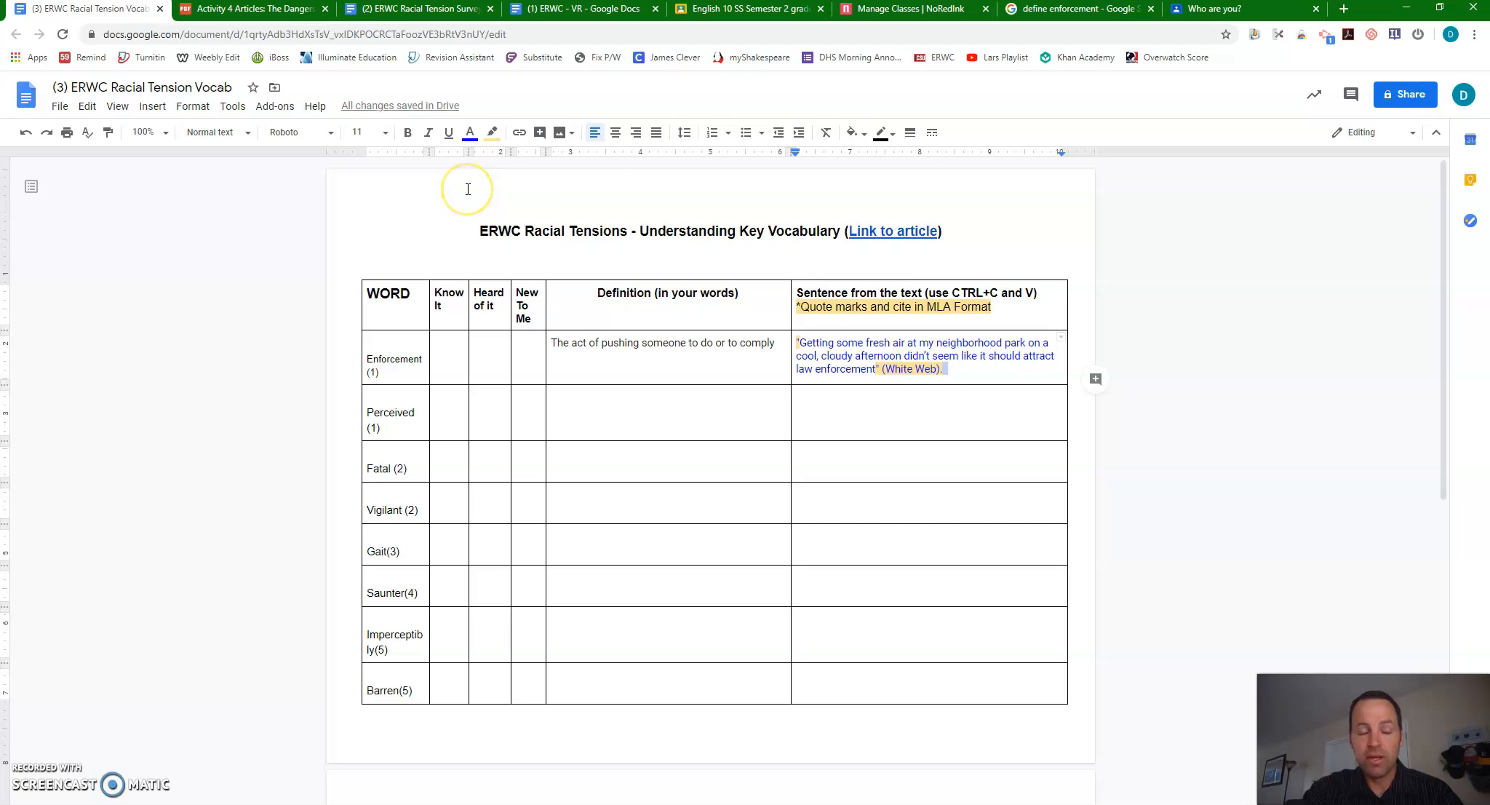
mouse_move(384, 133)
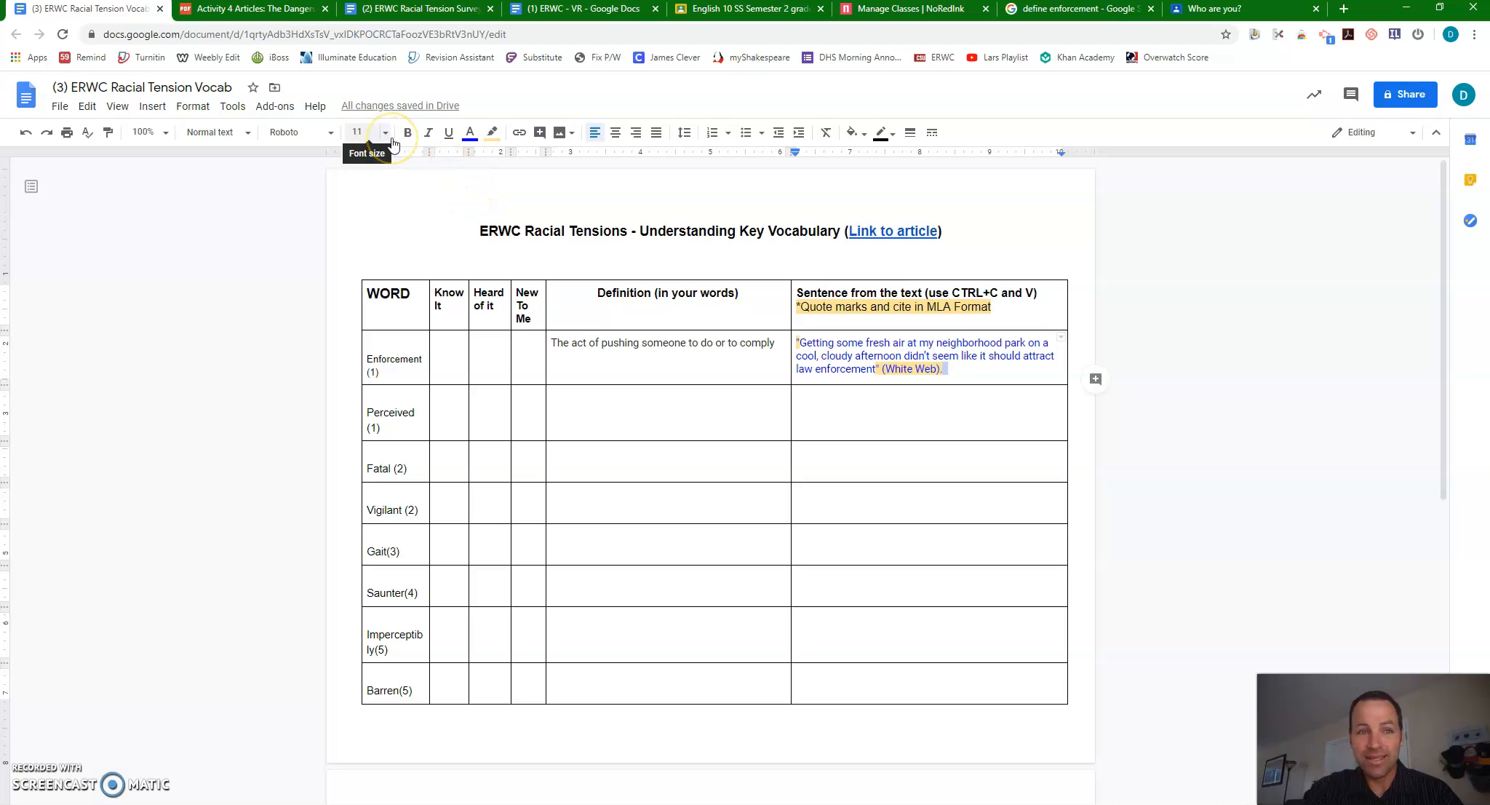
mouse_move(235, 171)
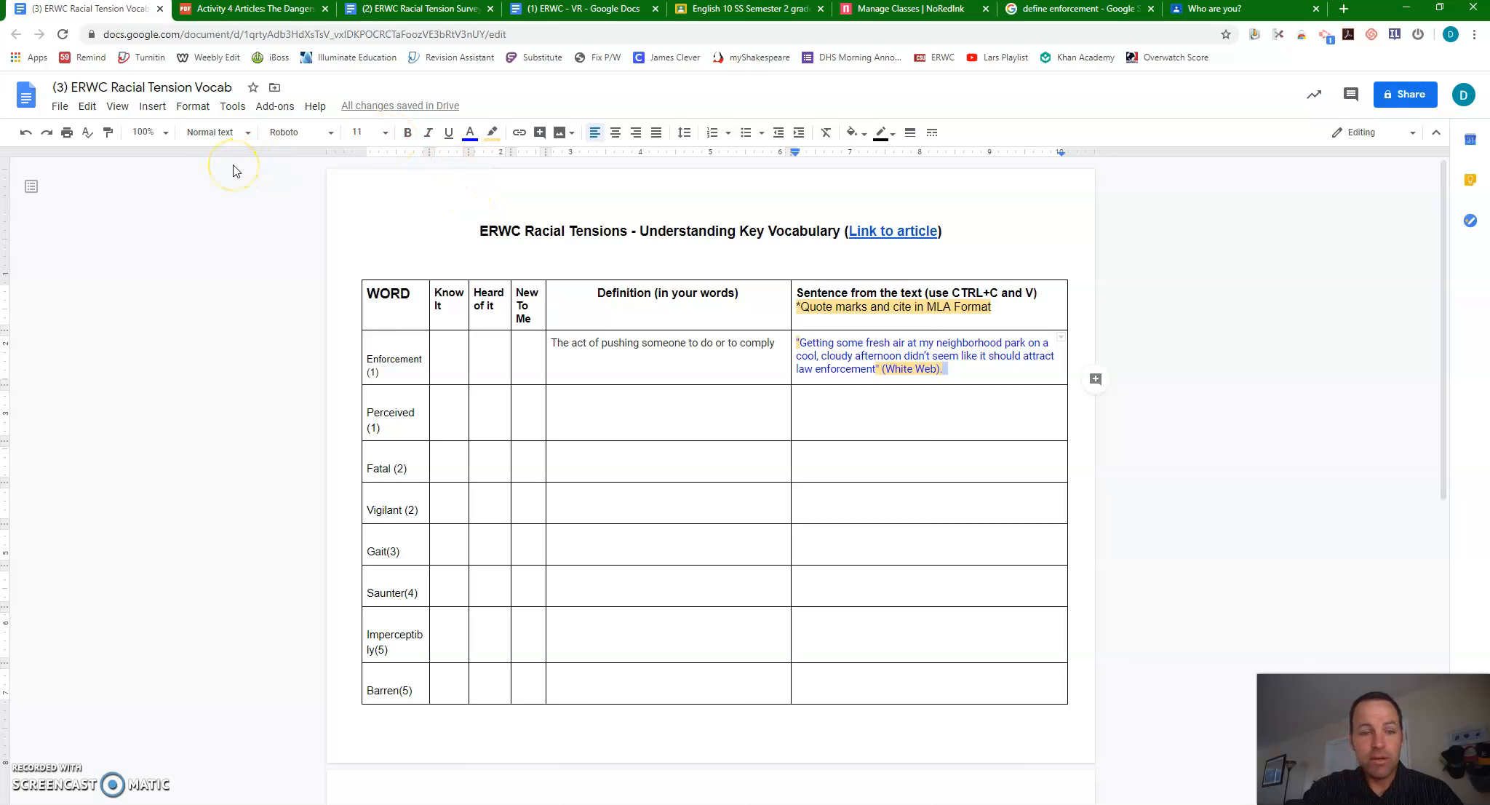